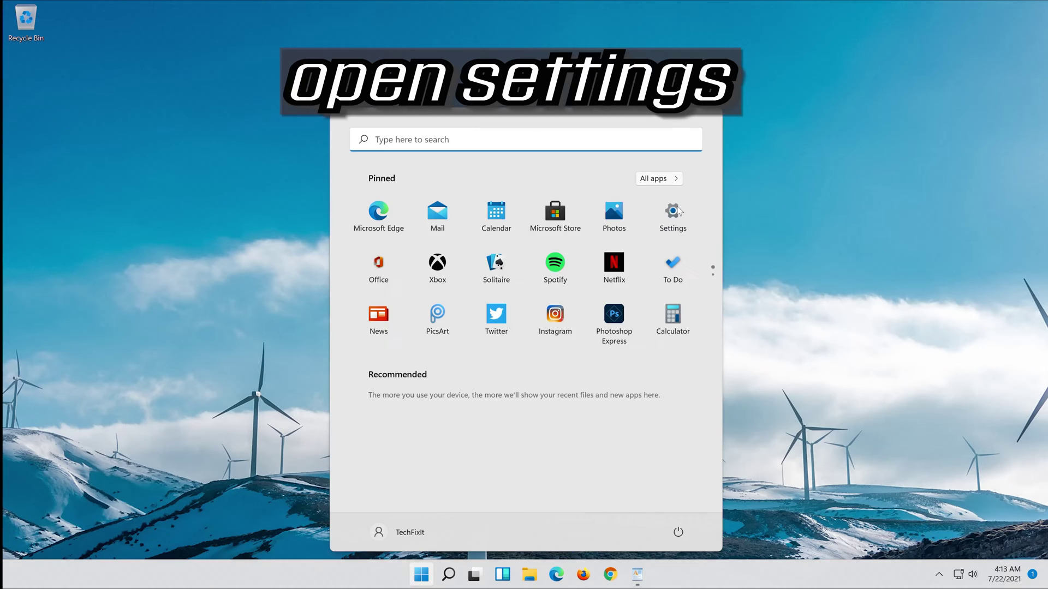
Go to Settings > System and scroll down to bring the Troubleshoot entry into view
{"action": "left_click", "coordinate": [673, 210]}
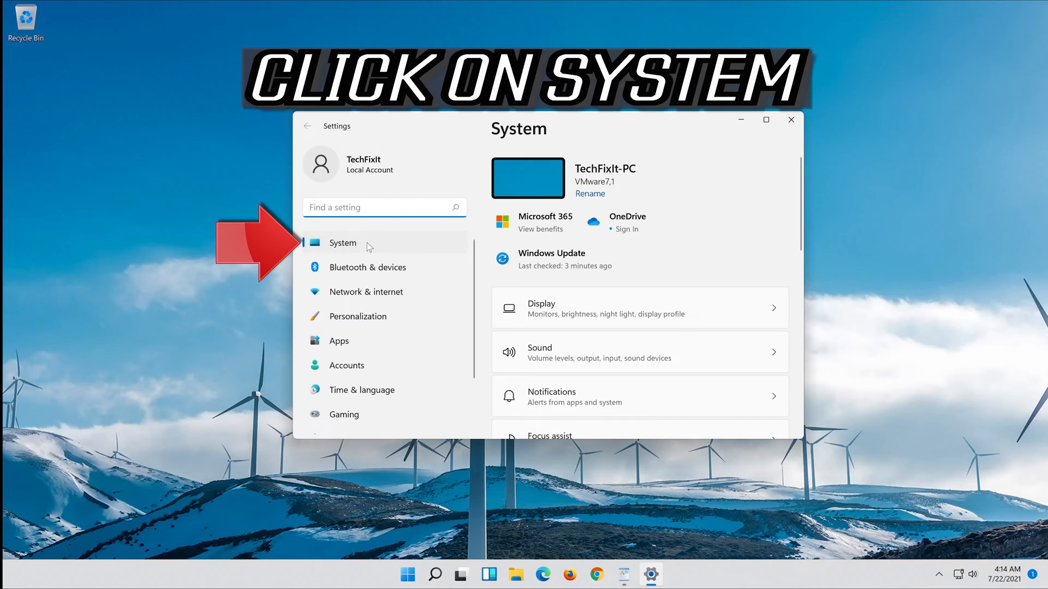
{"action": "left_click", "coordinate": [369, 242]}
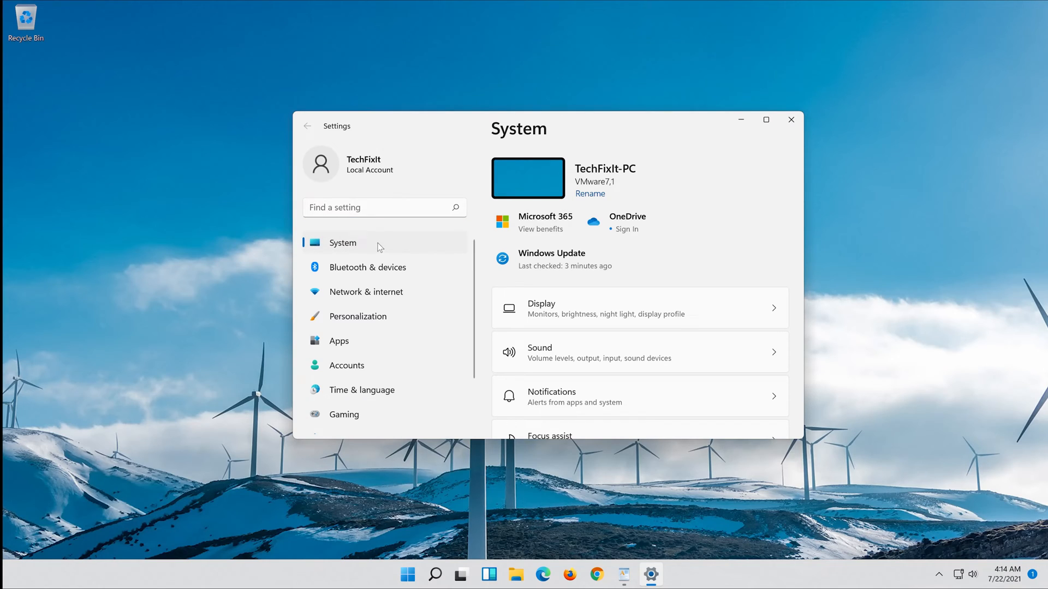
{"action": "scroll", "scroll_direction": "down", "scroll_amount": 3}
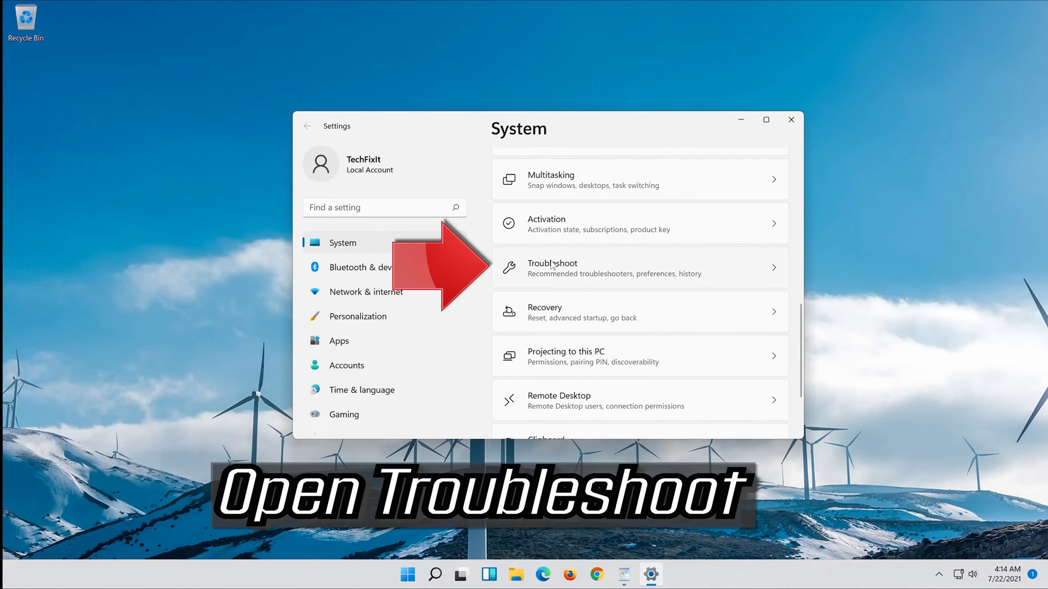
{"action": "mouse_move", "coordinate": [659, 278]}
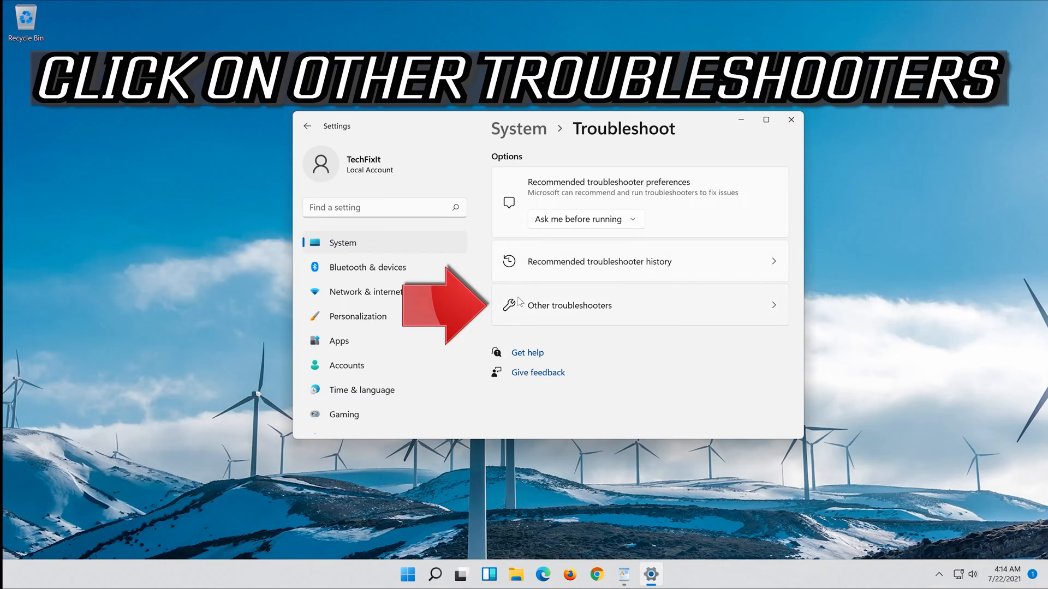
{"action": "mouse_move", "coordinate": [704, 312]}
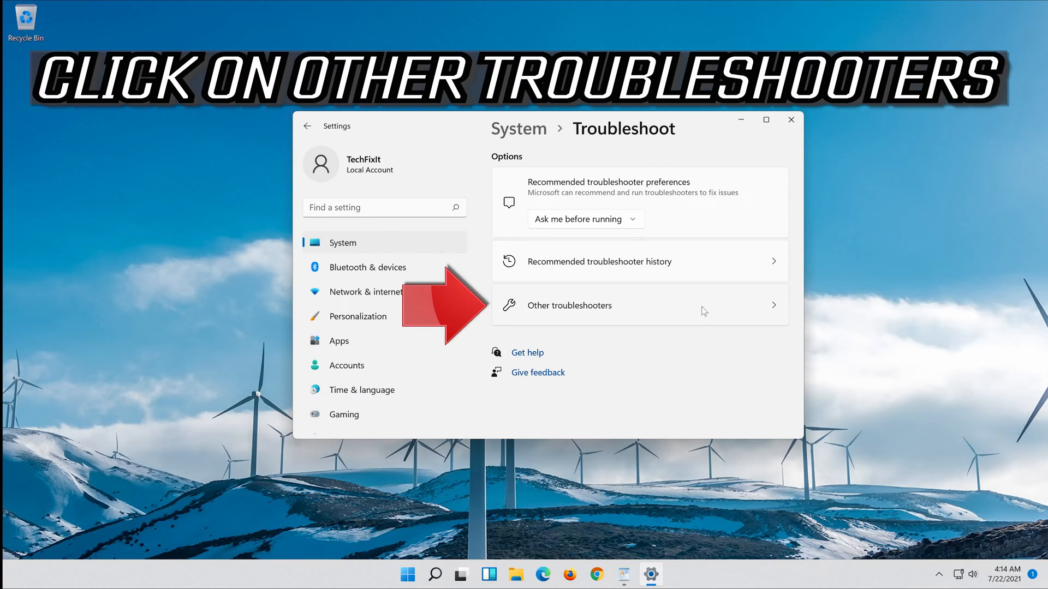
From Other troubleshooters, run the Windows Update troubleshooter to completion and close its results
{"action": "left_click", "coordinate": [570, 306]}
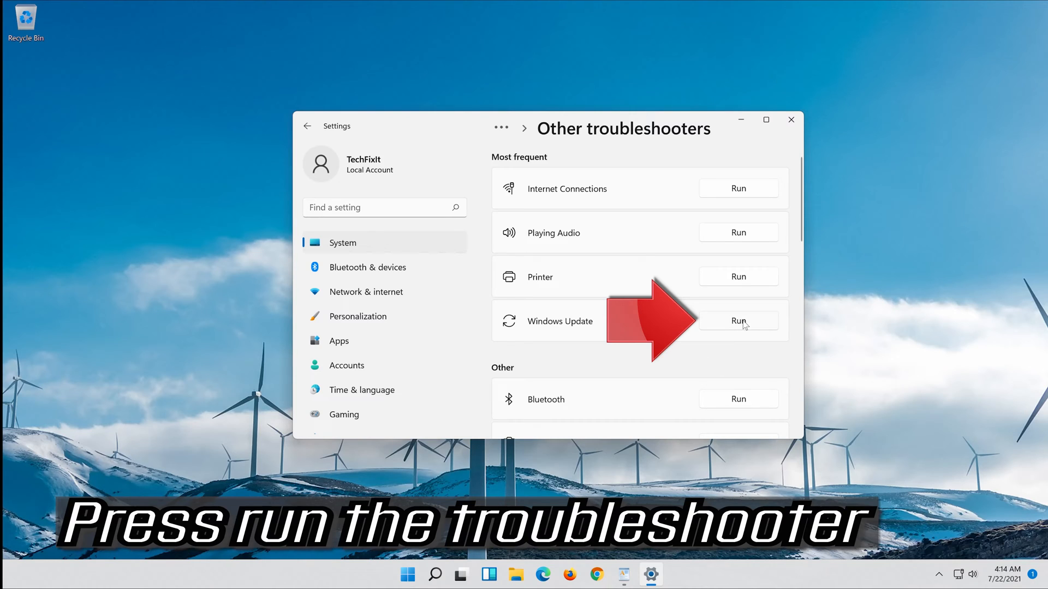
{"action": "left_click", "coordinate": [738, 321]}
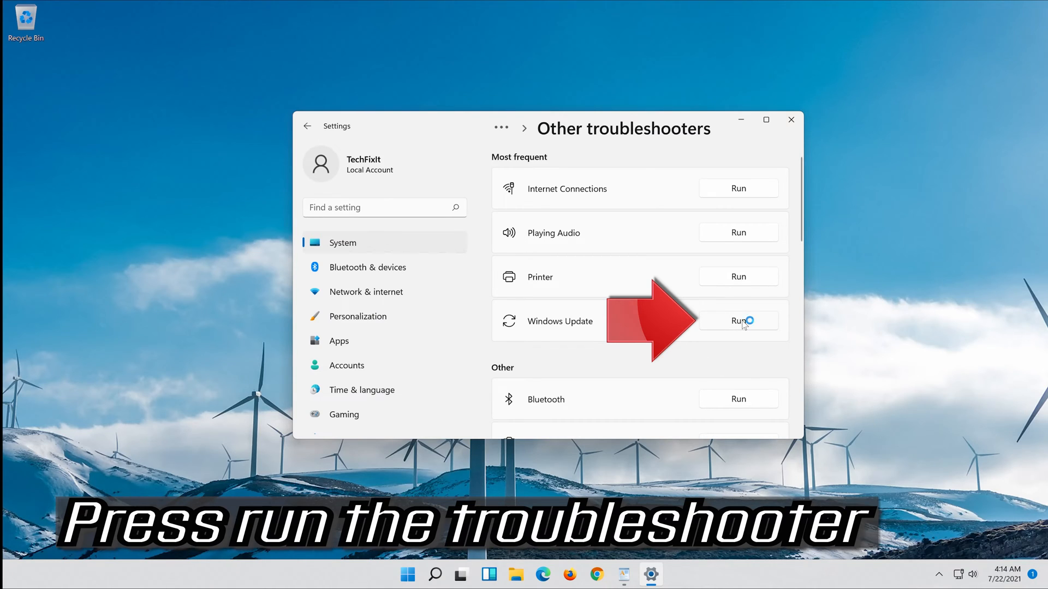
{"action": "left_click", "coordinate": [738, 321]}
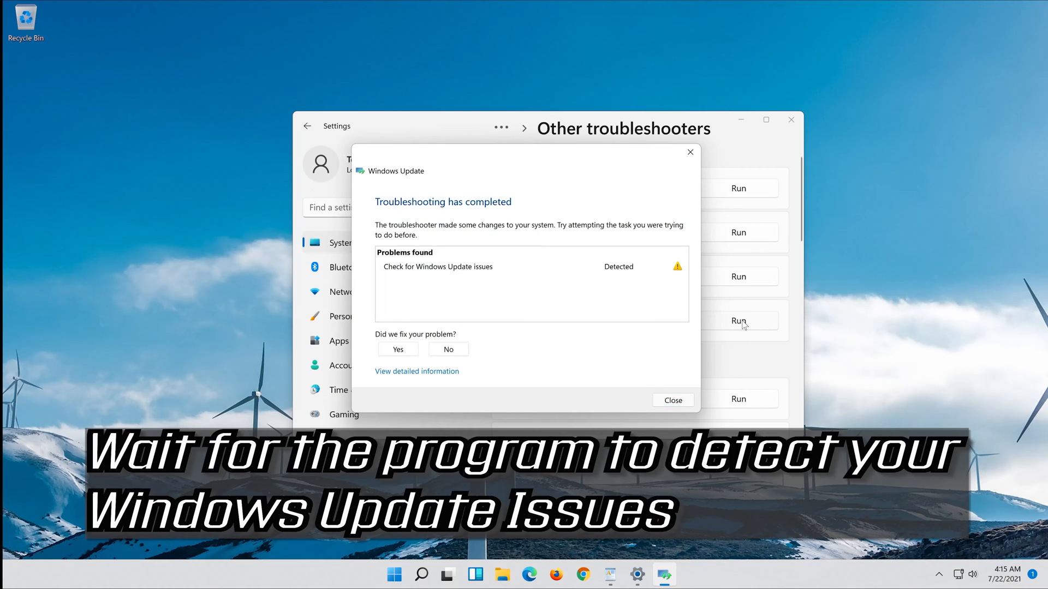
{"action": "mouse_move", "coordinate": [682, 322]}
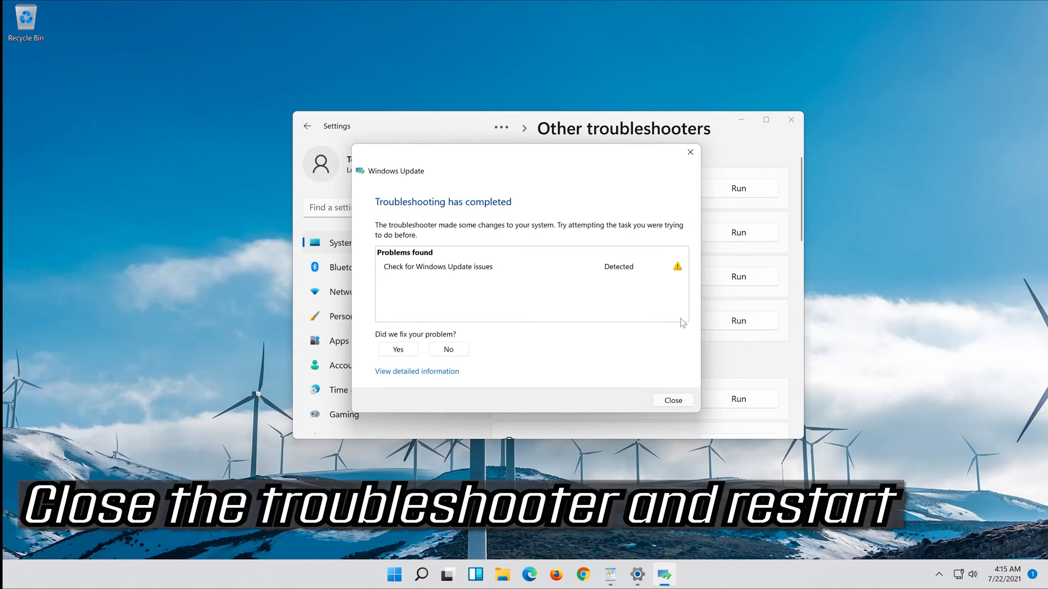
{"action": "mouse_move", "coordinate": [676, 390]}
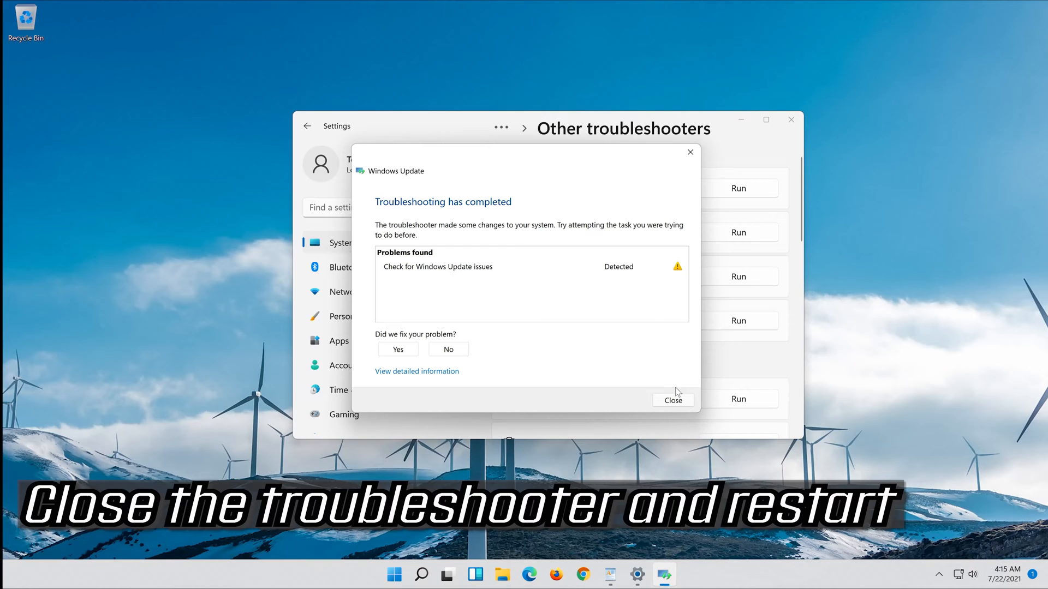
{"action": "left_click", "coordinate": [672, 399]}
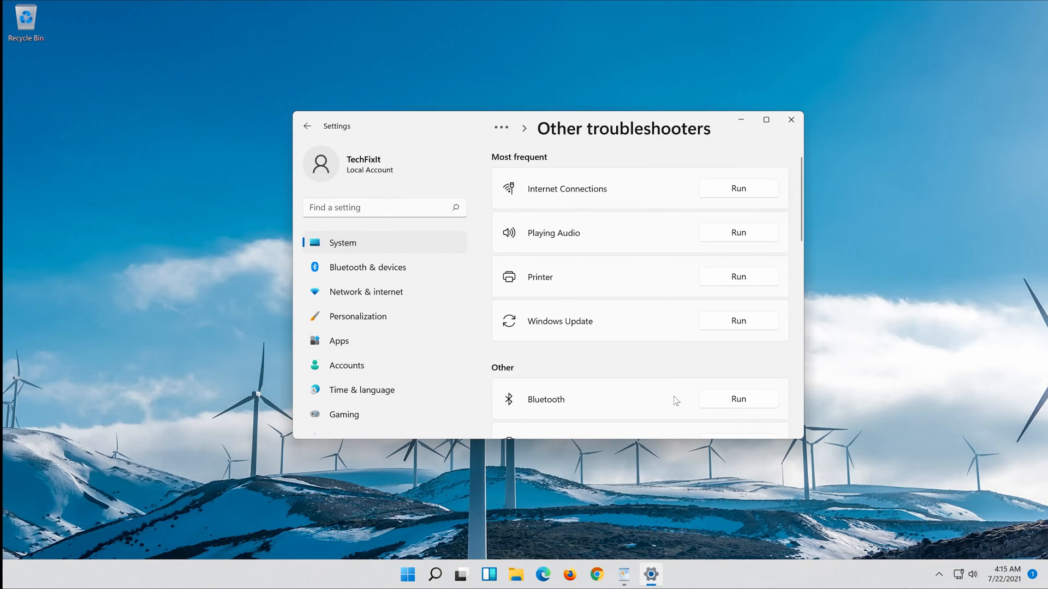
{"action": "mouse_move", "coordinate": [780, 290]}
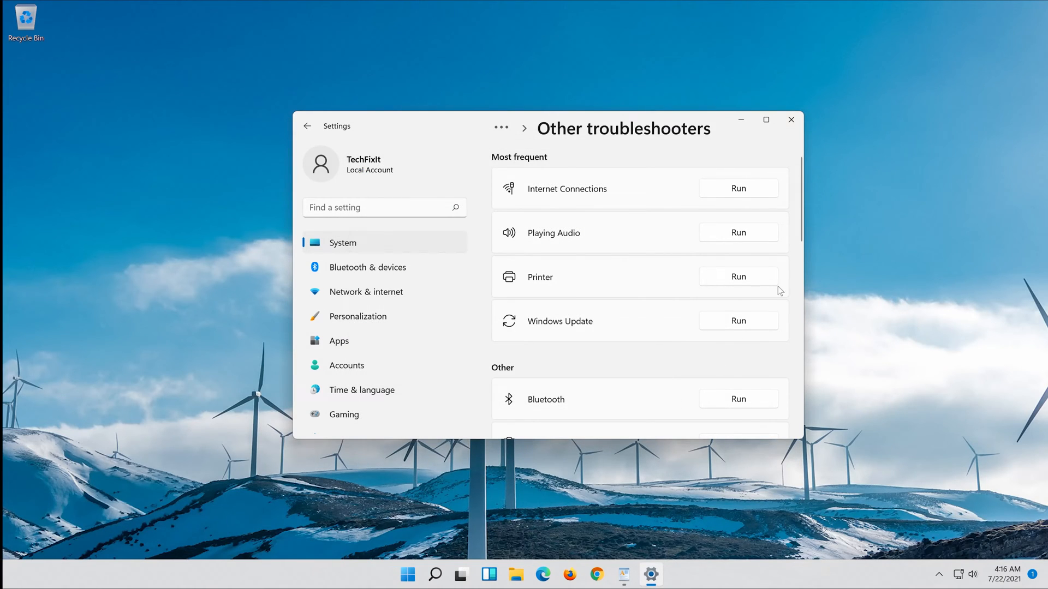
{"action": "mouse_move", "coordinate": [793, 126]}
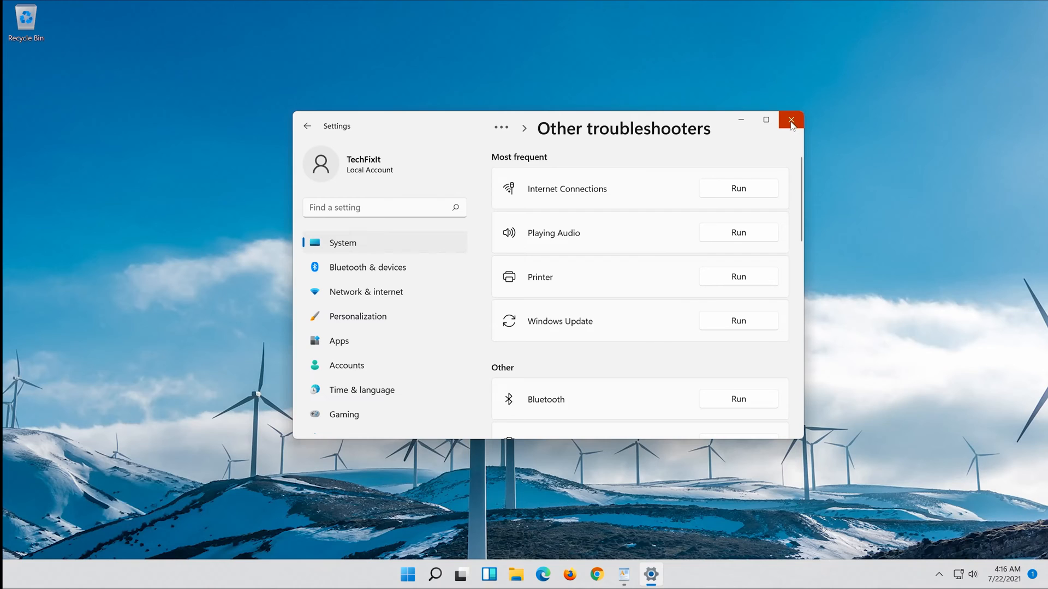
Close Settings and restart the PC from the Start menu power options
{"action": "left_click", "coordinate": [790, 120]}
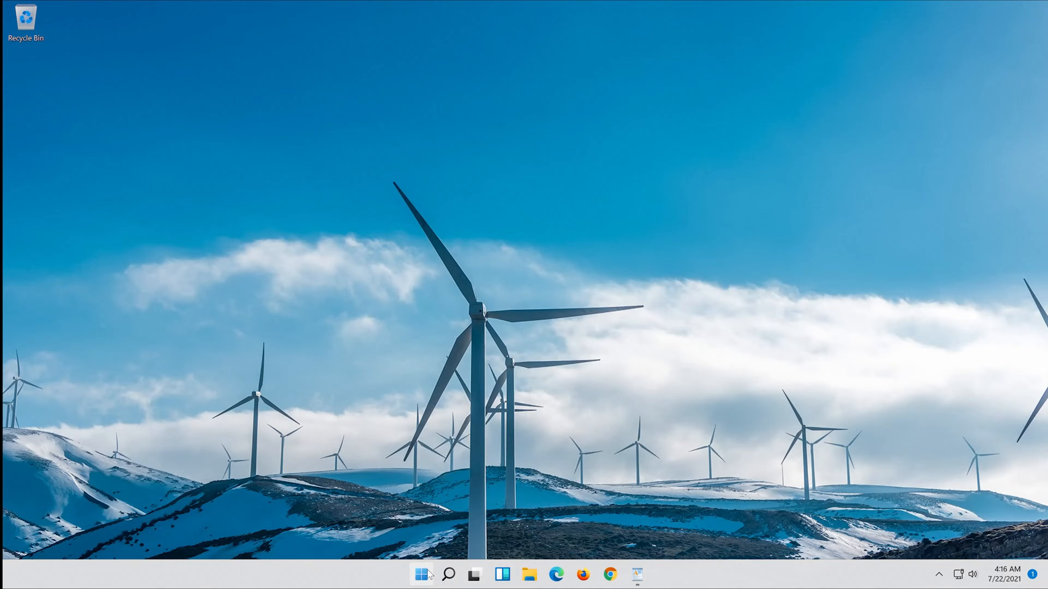
{"action": "left_click", "coordinate": [421, 574]}
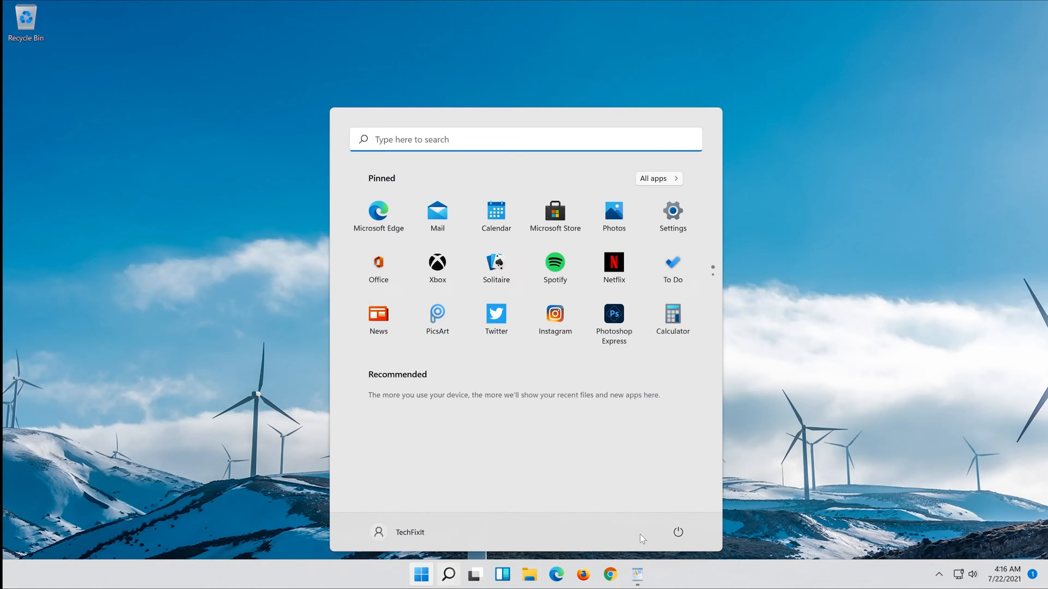
{"action": "left_click", "coordinate": [677, 533]}
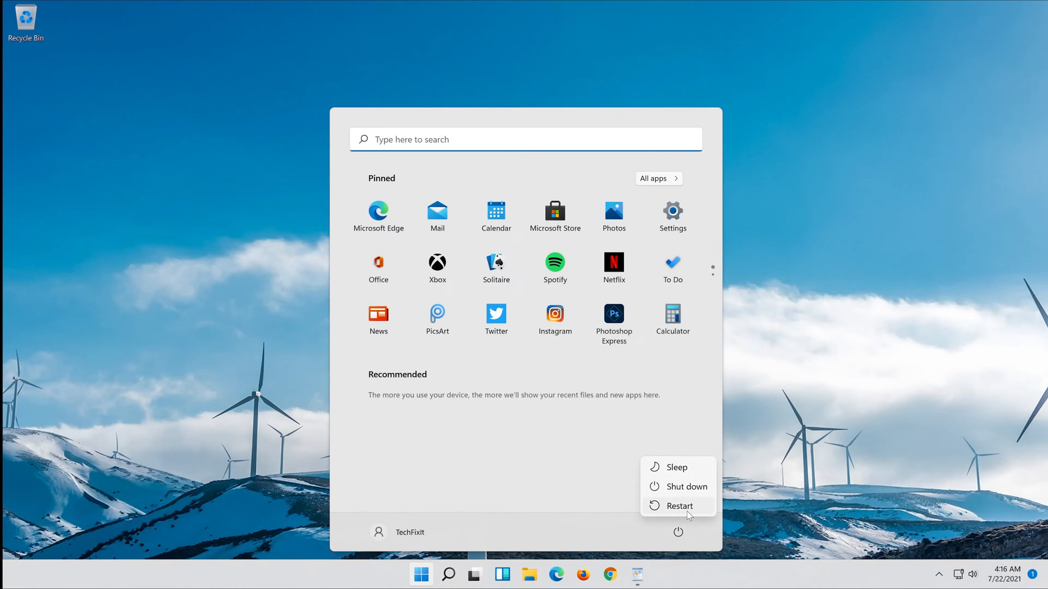
{"action": "left_click", "coordinate": [679, 507]}
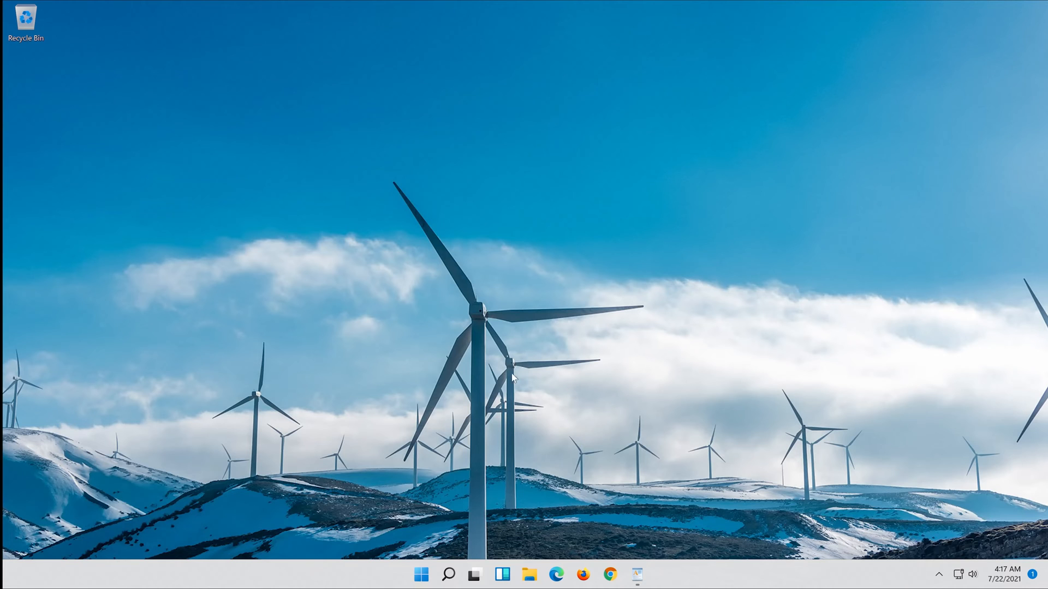
Launch Notepad from Start and paste the copied Windows Update reset commands into the blank document
{"action": "left_click", "coordinate": [422, 574]}
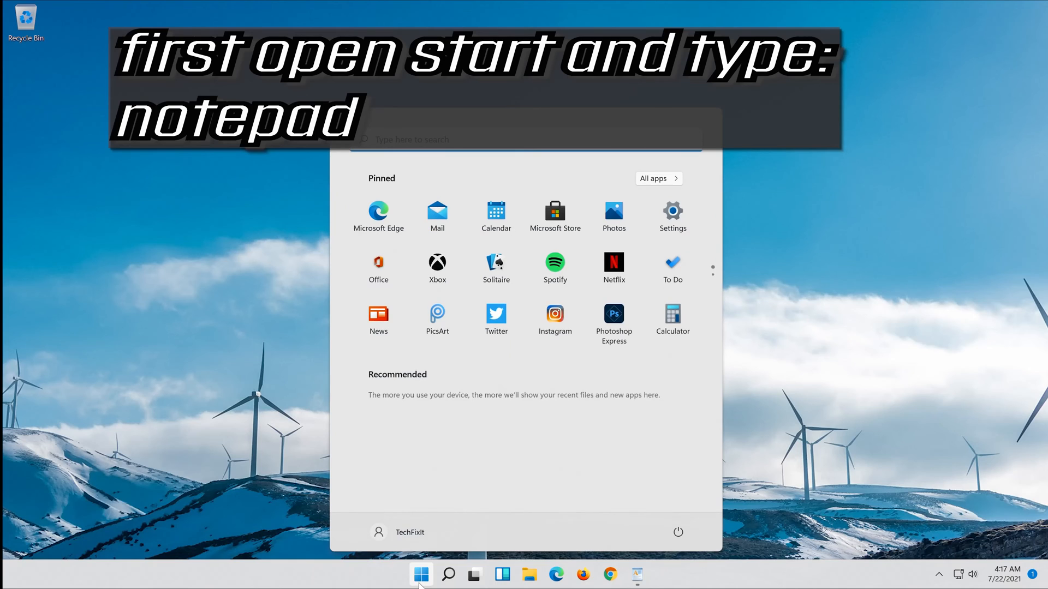
{"action": "type", "text": "note"}
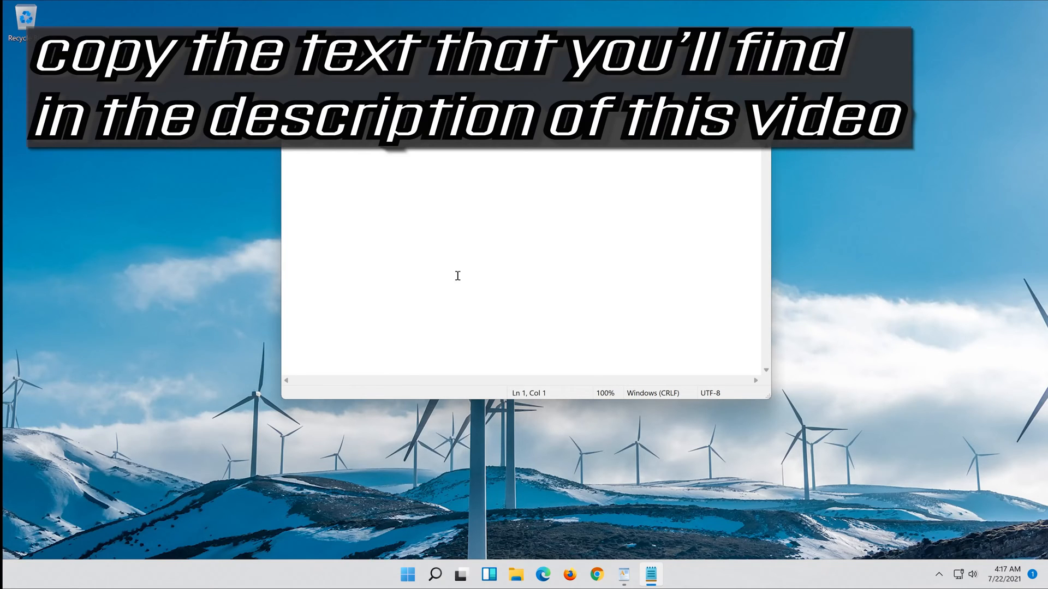
{"action": "left_click", "coordinate": [621, 574]}
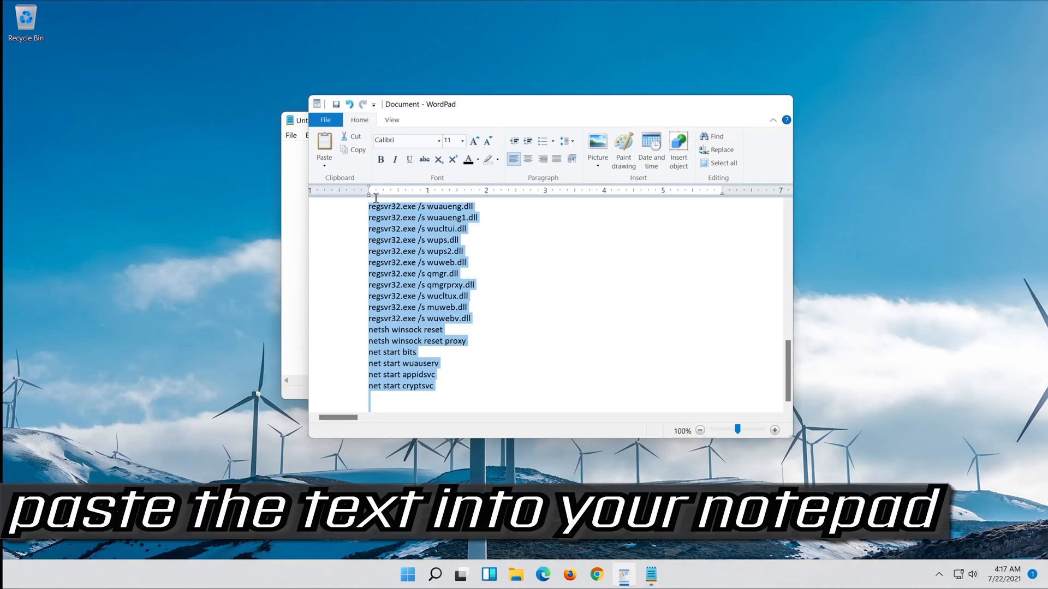
{"action": "right_click", "coordinate": [288, 184]}
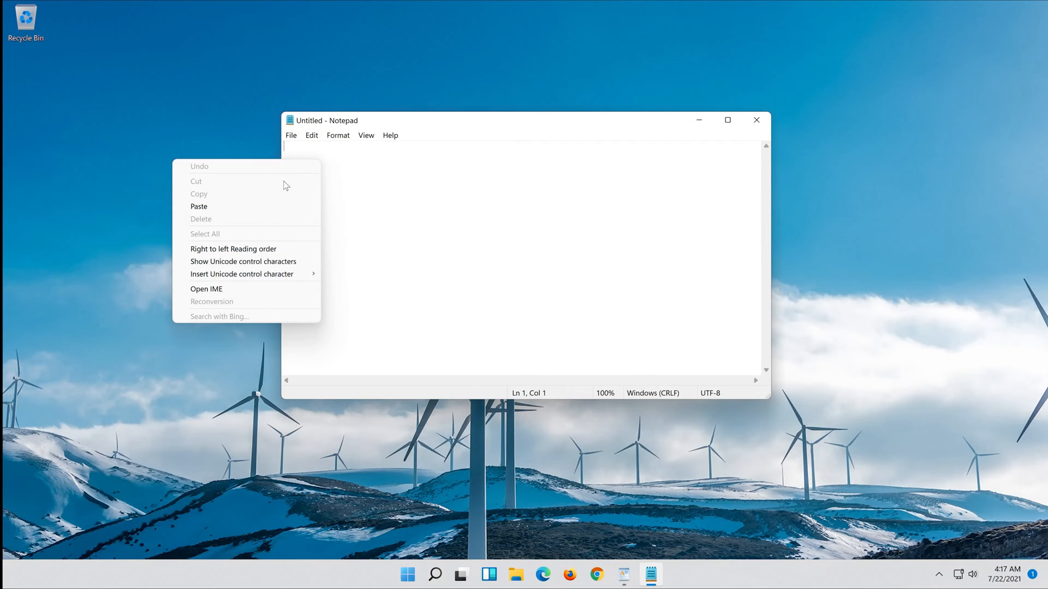
{"action": "left_click", "coordinate": [199, 206]}
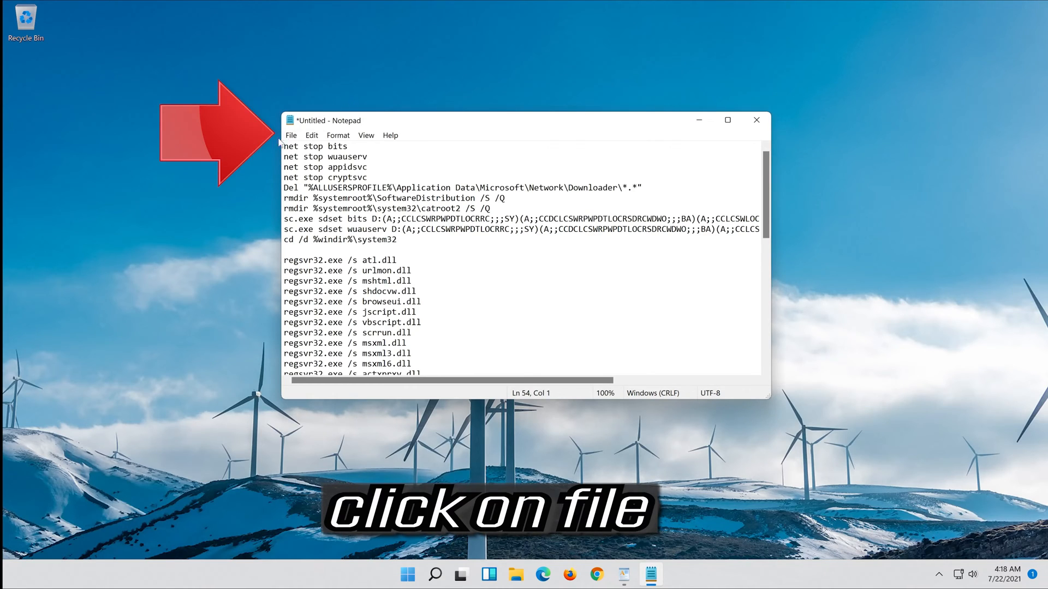
Save the script to the Desktop as fix.bat with Save as type set to All Files
{"action": "left_click", "coordinate": [290, 135]}
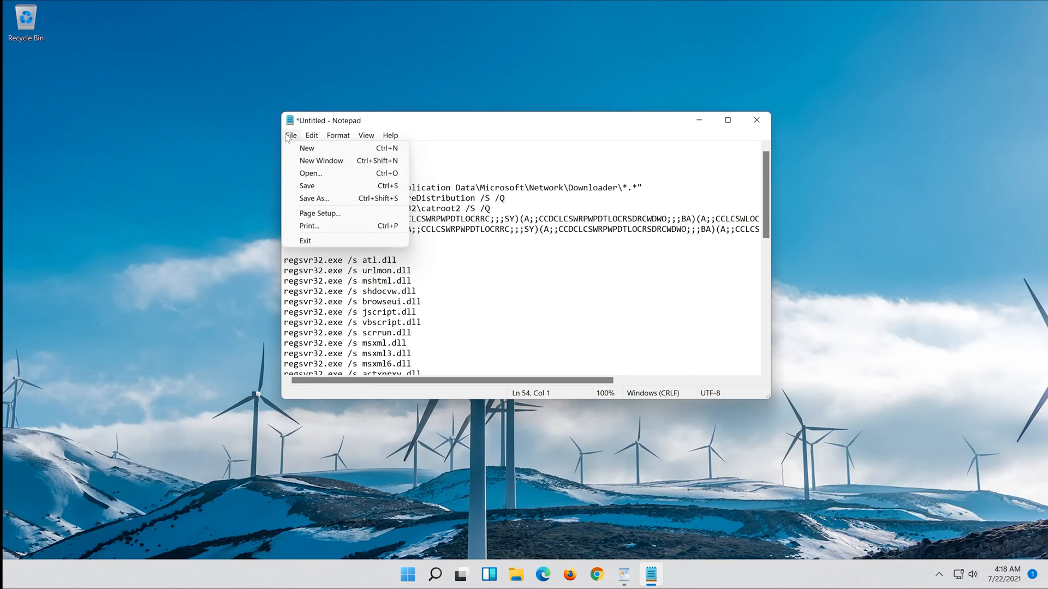
{"action": "mouse_move", "coordinate": [301, 215]}
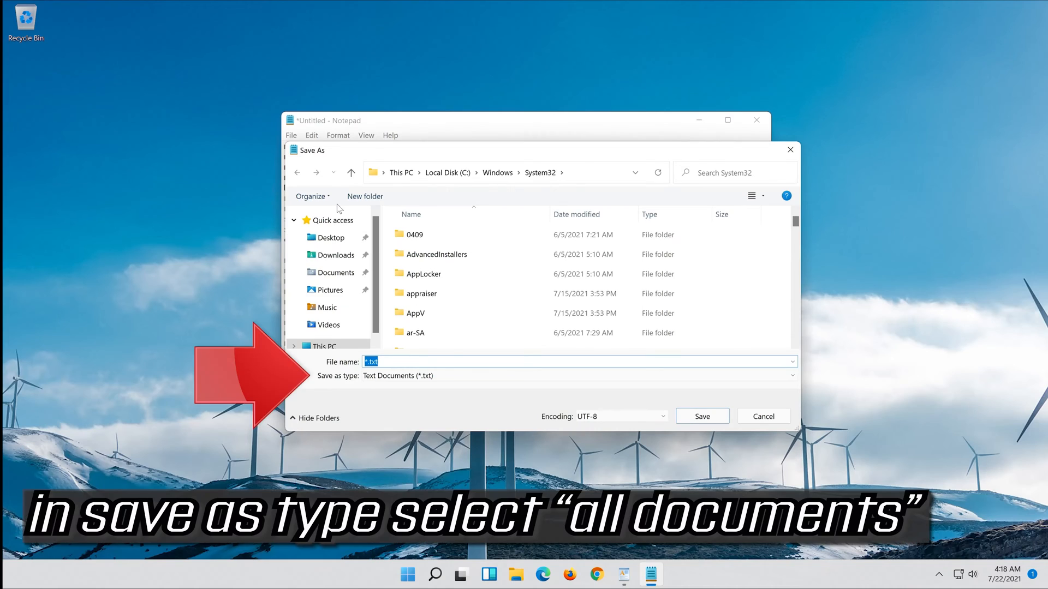
{"action": "left_click", "coordinate": [331, 238]}
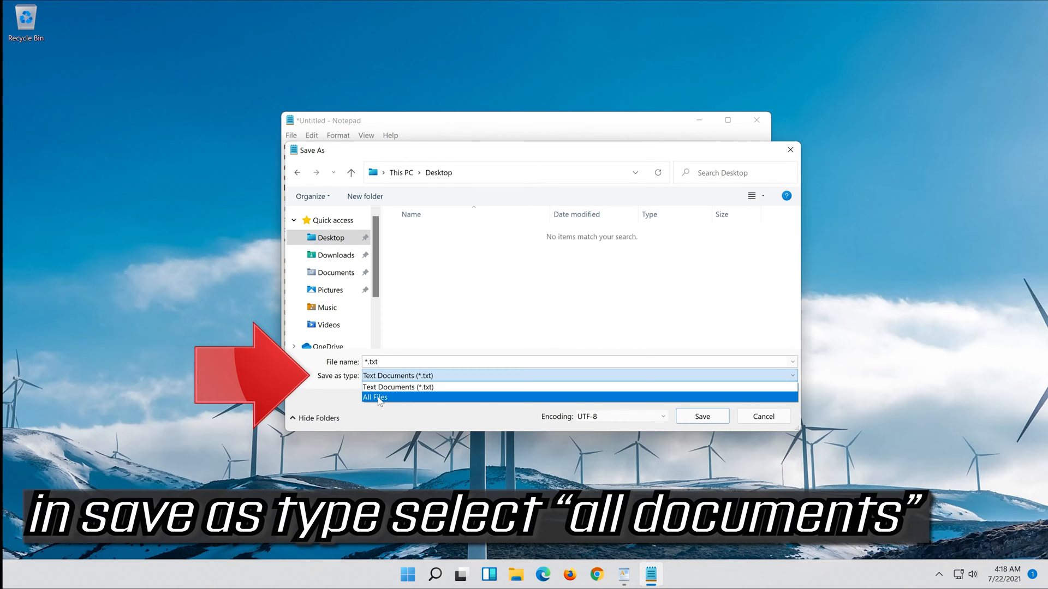
{"action": "left_click", "coordinate": [375, 398]}
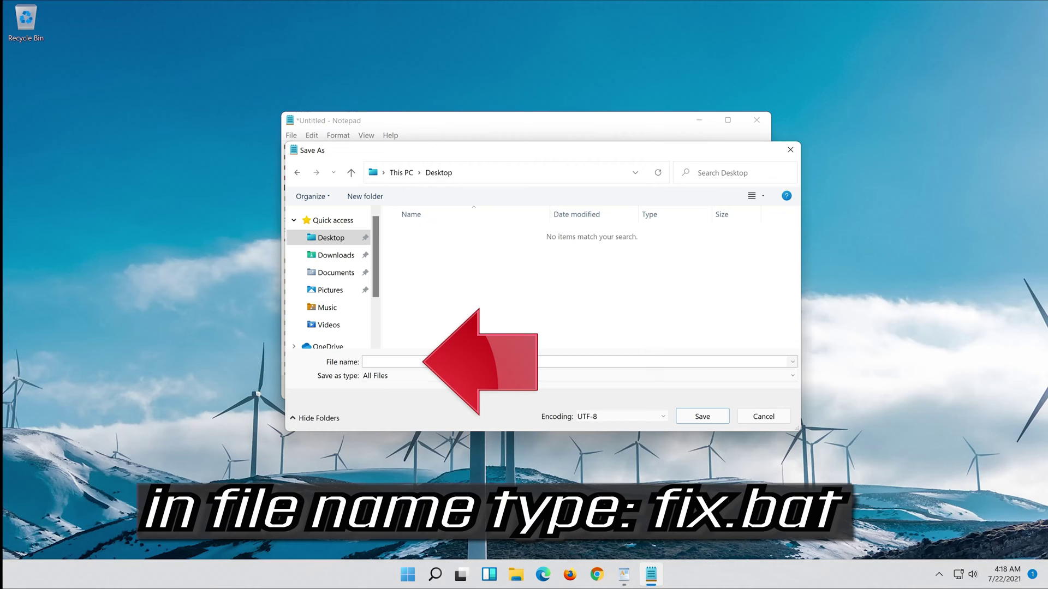
{"action": "left_click", "coordinate": [399, 364]}
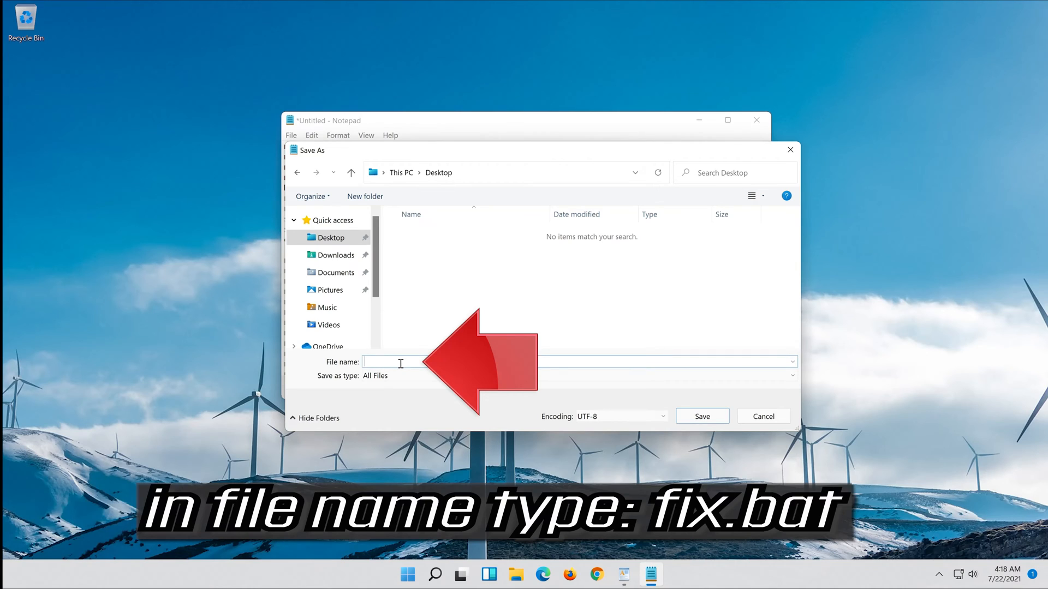
{"action": "type", "text": "fix.bat"}
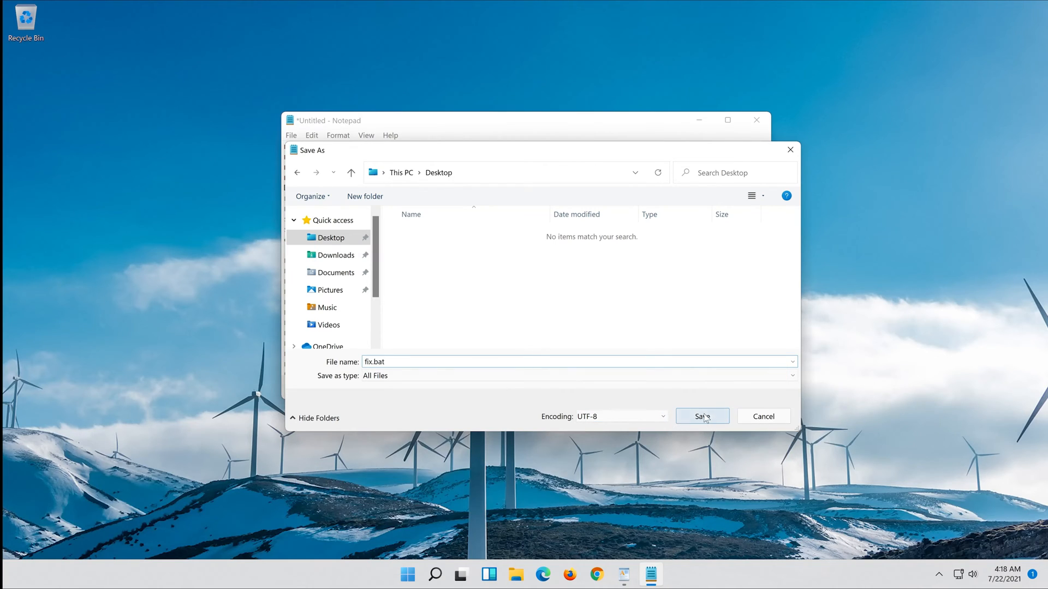
{"action": "left_click", "coordinate": [701, 417]}
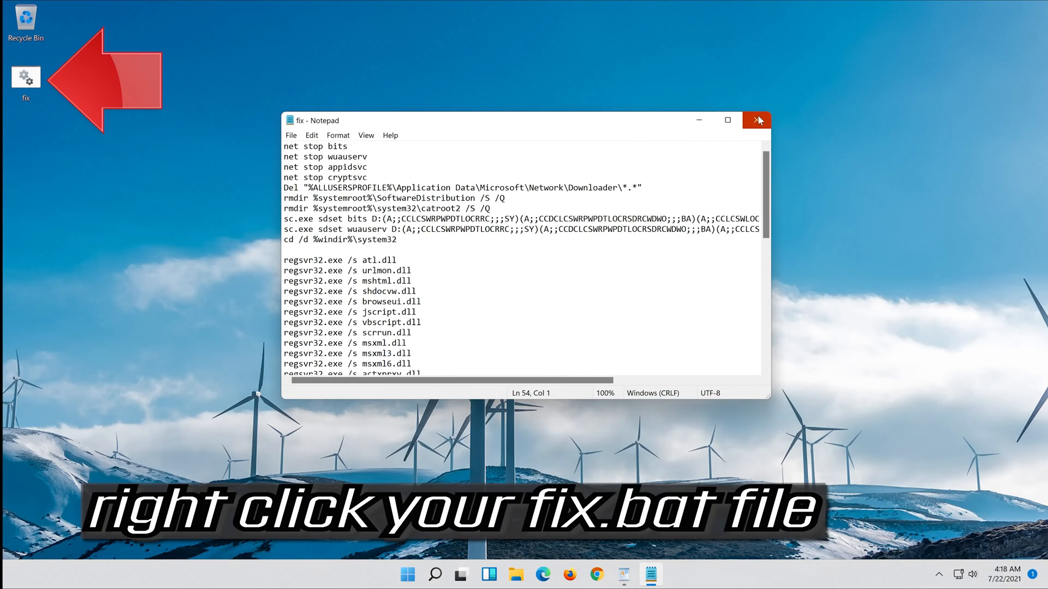
Close Notepad, run fix.bat as administrator, approve UAC and answer Y to the delete prompt
{"action": "left_click", "coordinate": [758, 120]}
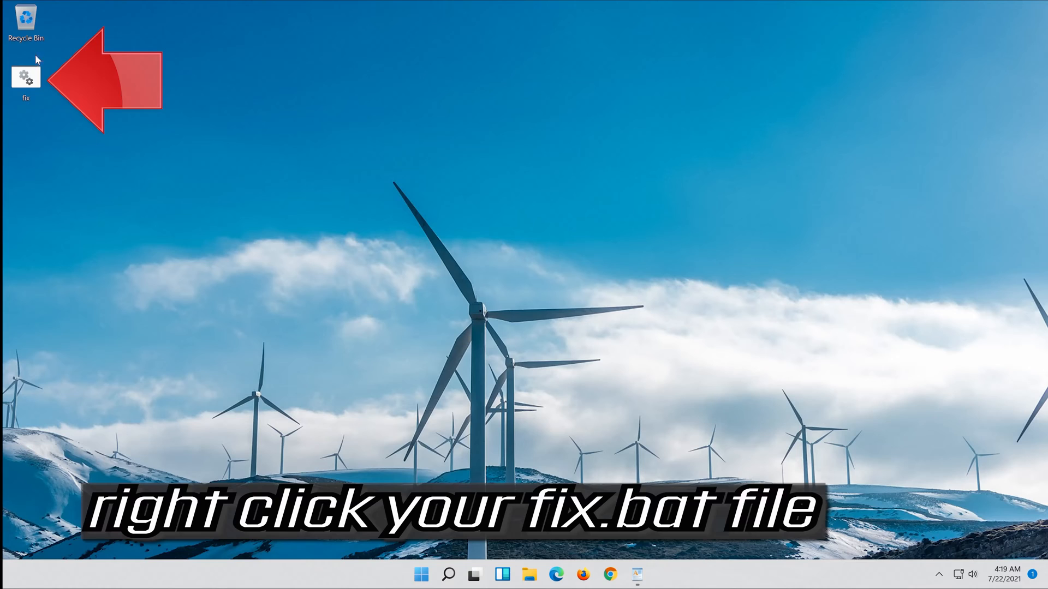
{"action": "right_click", "coordinate": [26, 75]}
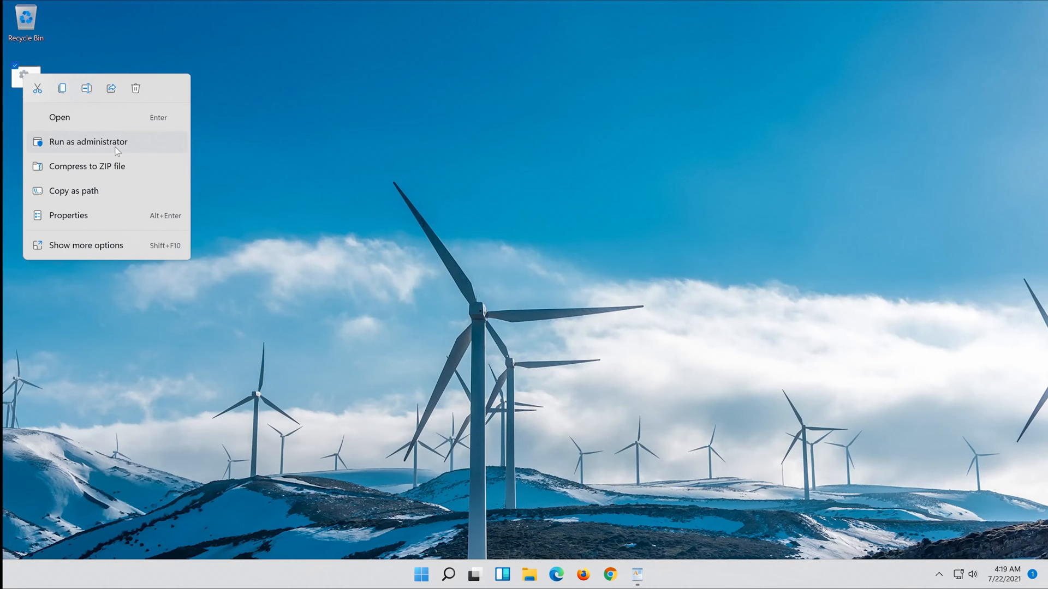
{"action": "left_click", "coordinate": [88, 142]}
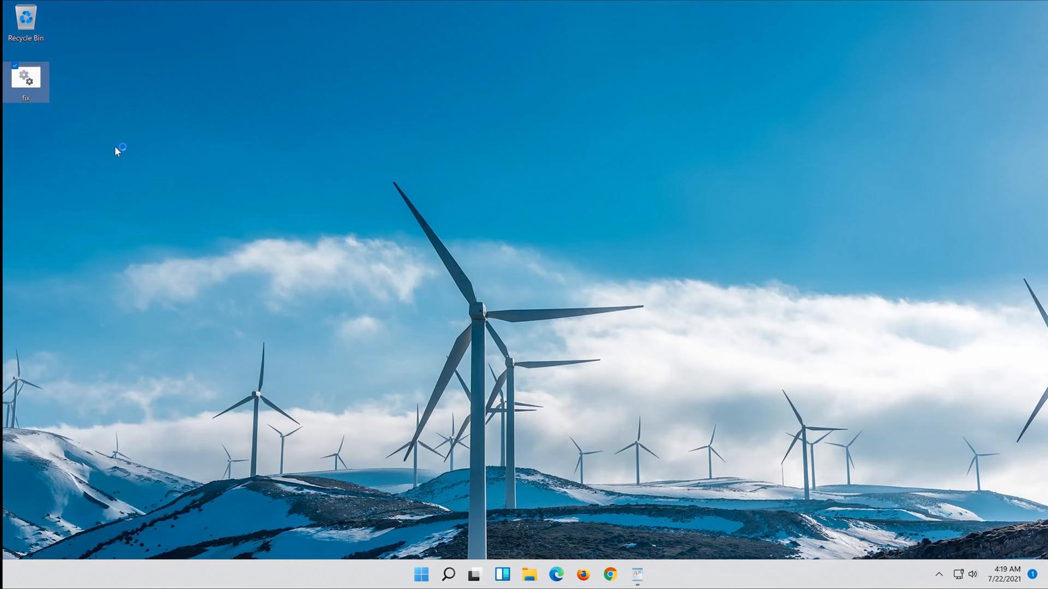
{"action": "double_click", "coordinate": [27, 75]}
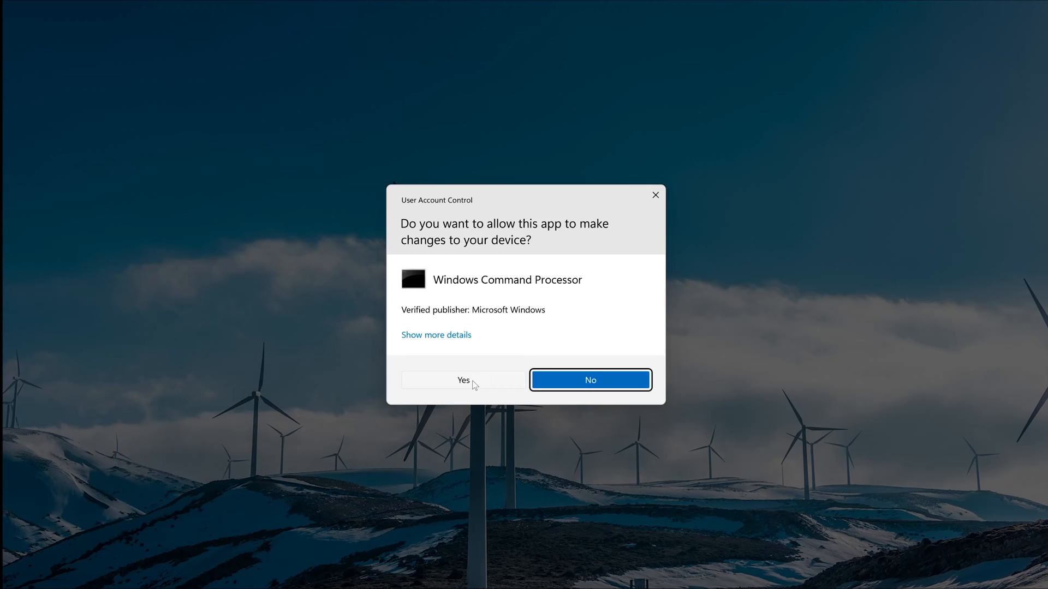
{"action": "left_click", "coordinate": [463, 380]}
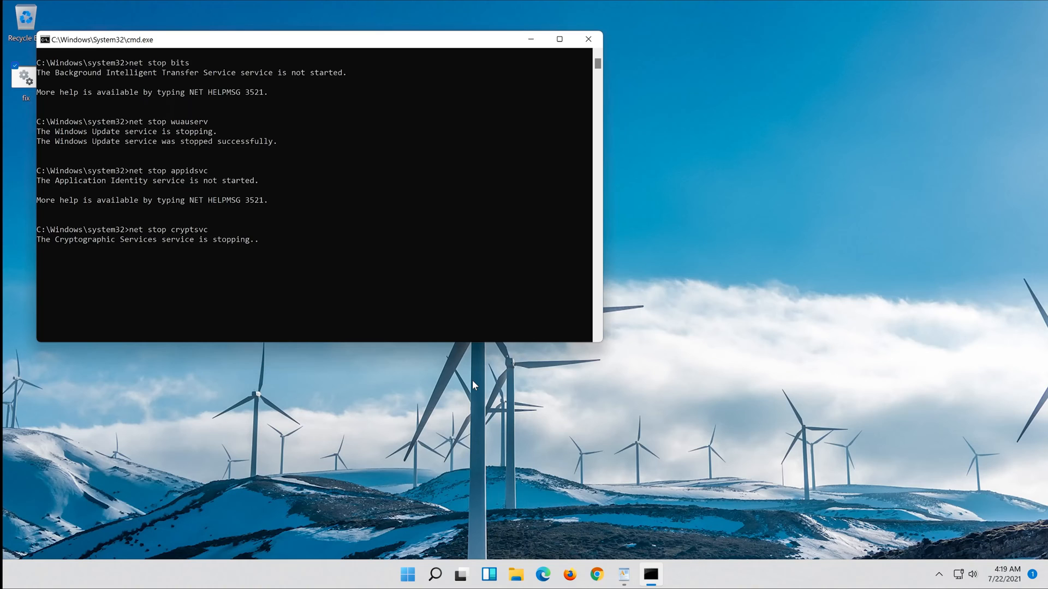
{"action": "key", "text": "enter"}
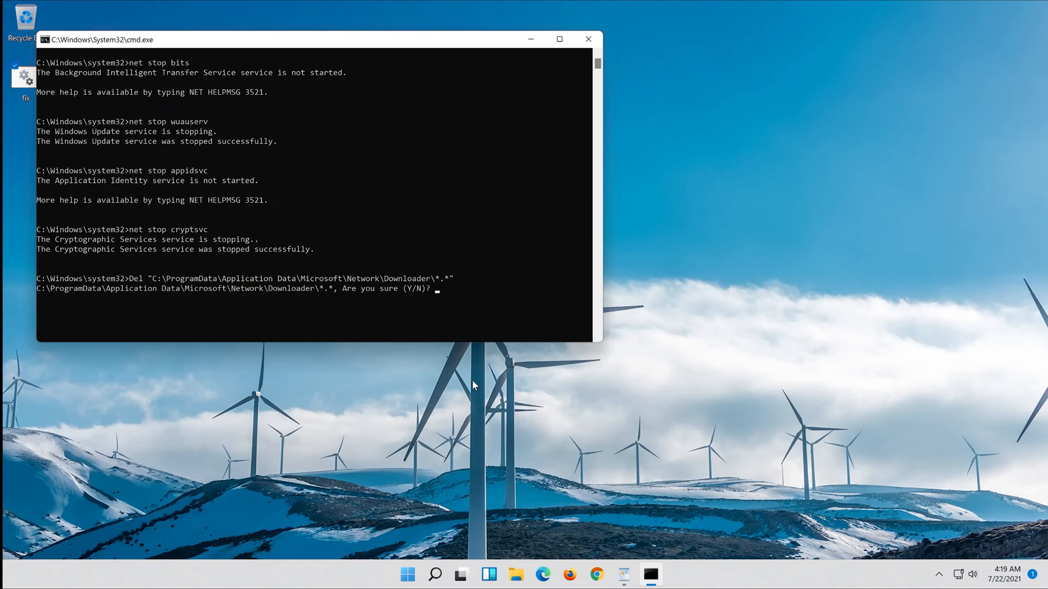
{"action": "type", "text": "y"}
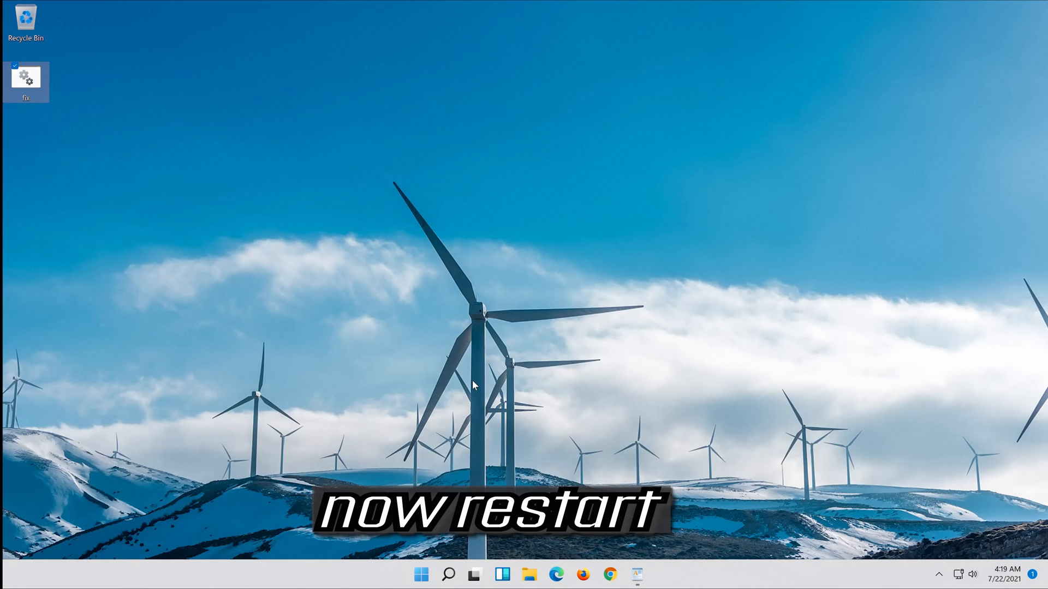
{"action": "mouse_move", "coordinate": [419, 576]}
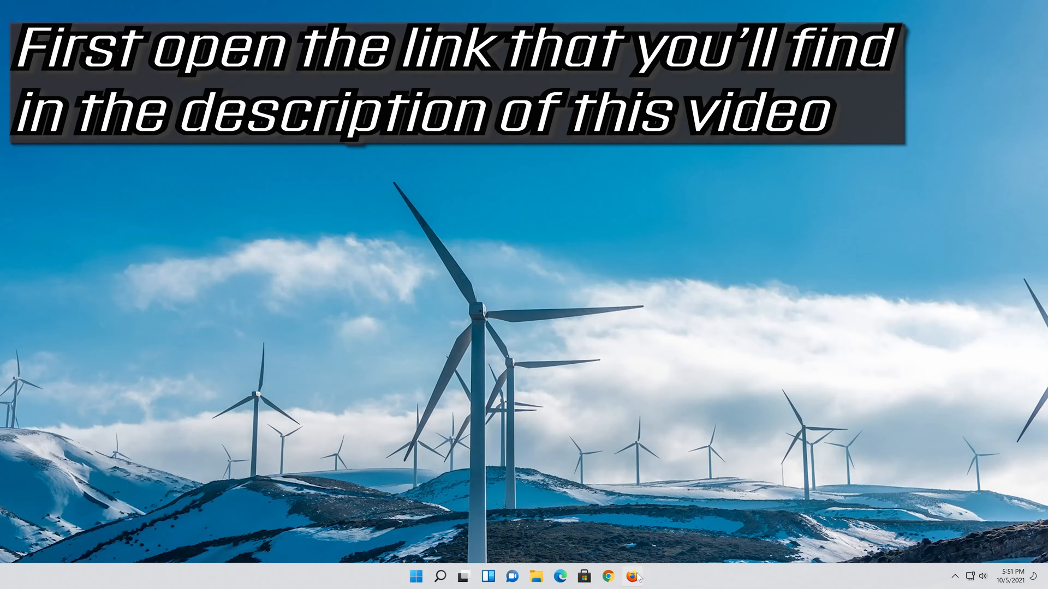
In Firefox, Paste and Go the Windows 11 link and save the Media Creation Tool via Download Now
{"action": "left_click", "coordinate": [631, 576]}
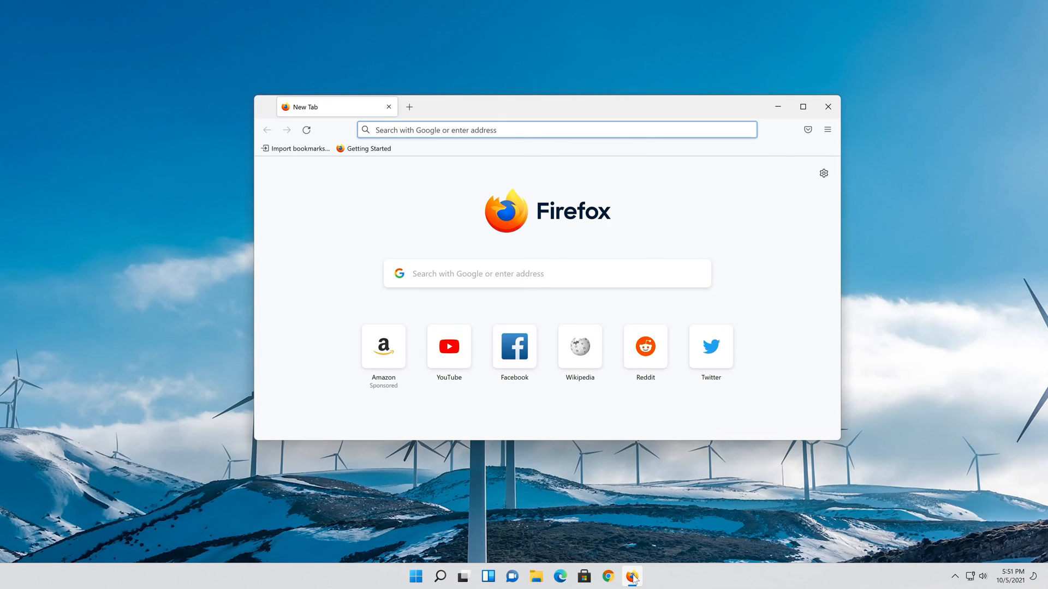
{"action": "right_click", "coordinate": [513, 141]}
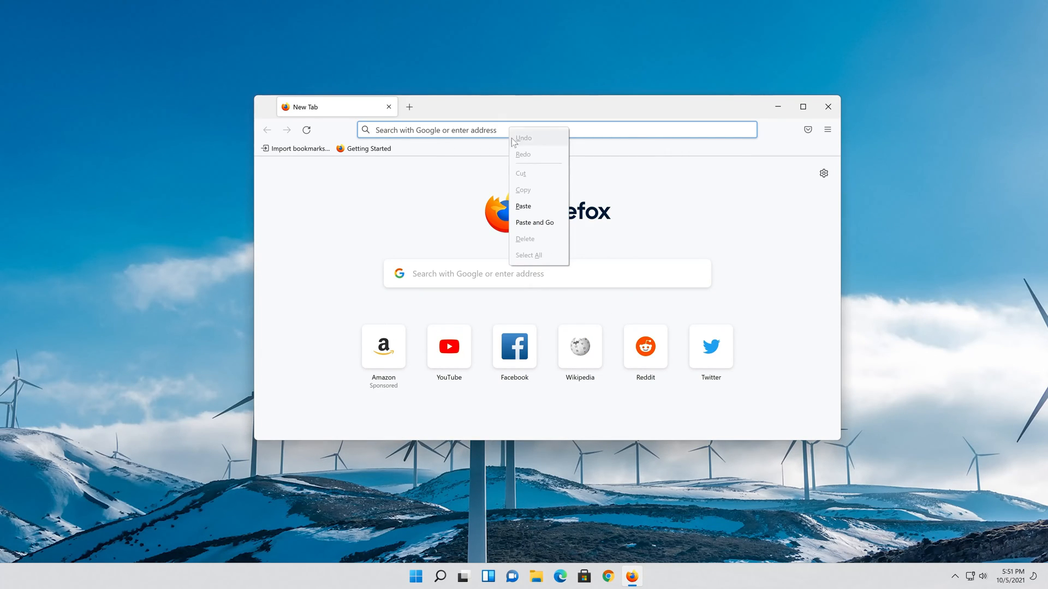
{"action": "left_click", "coordinate": [535, 223]}
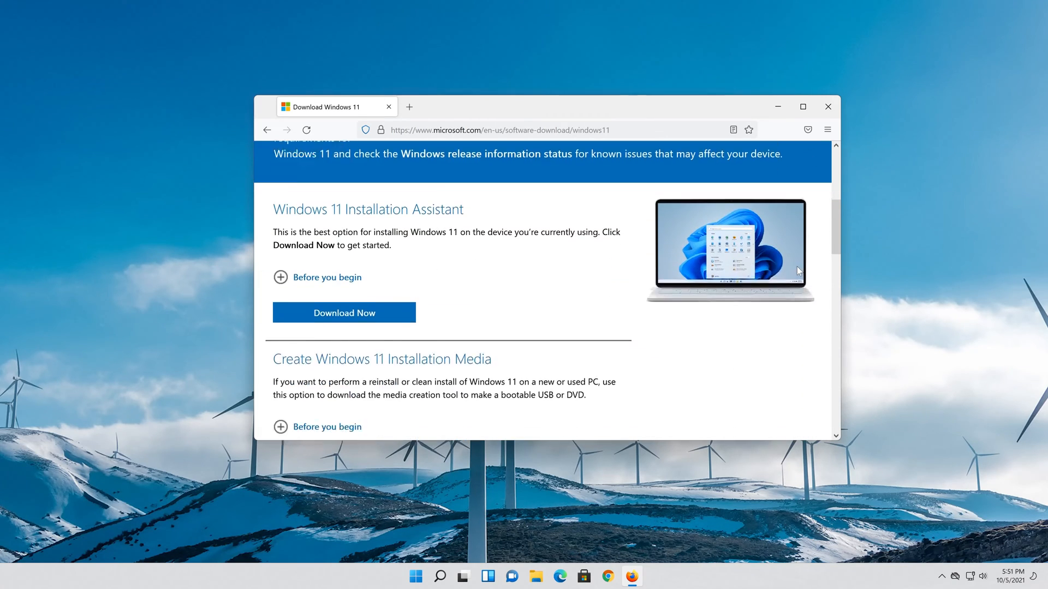
{"action": "scroll", "scroll_direction": "down", "scroll_amount": 3}
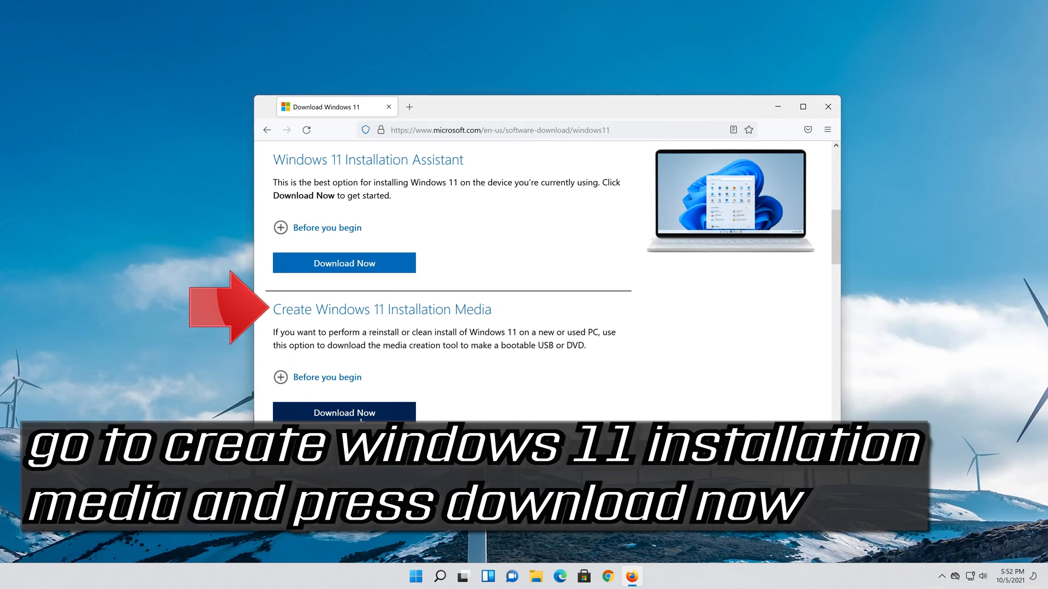
{"action": "left_click", "coordinate": [344, 413]}
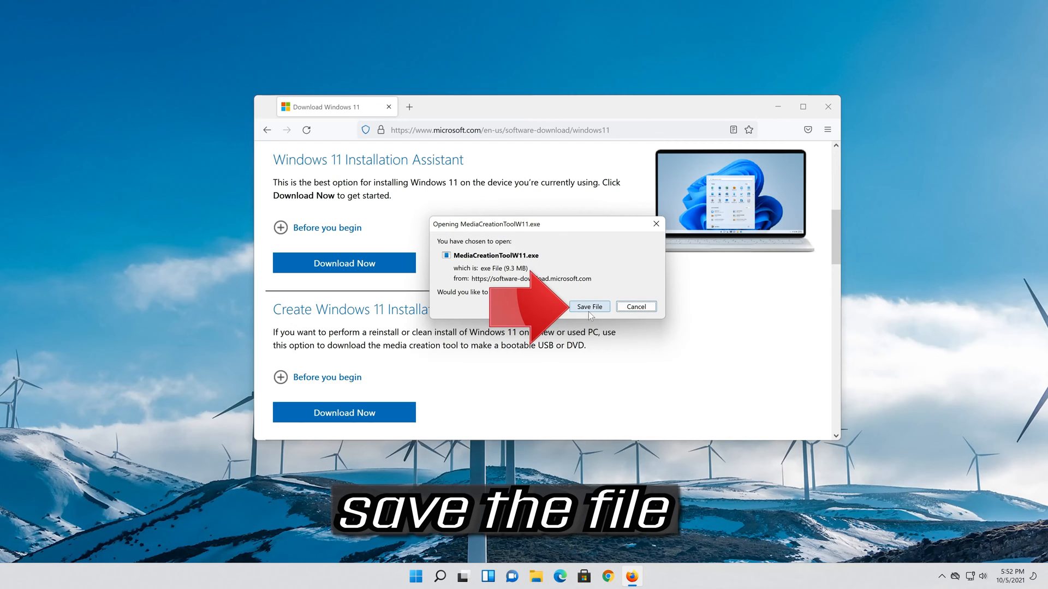
{"action": "left_click", "coordinate": [589, 307]}
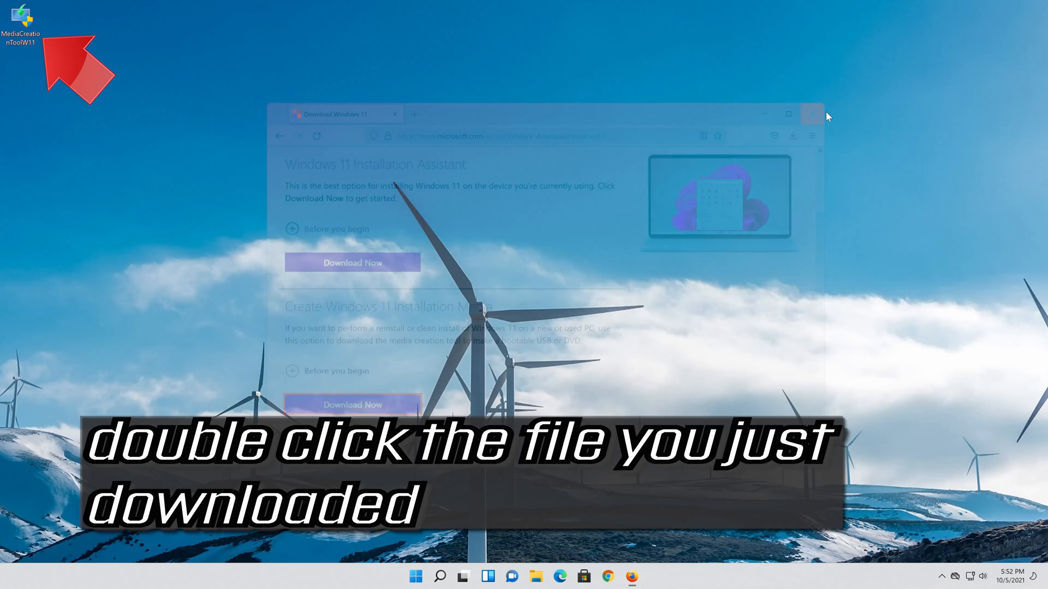
Close the browser, launch MediaCreationToolW11.exe with UAC approval and accept the license terms
{"action": "left_click", "coordinate": [810, 114]}
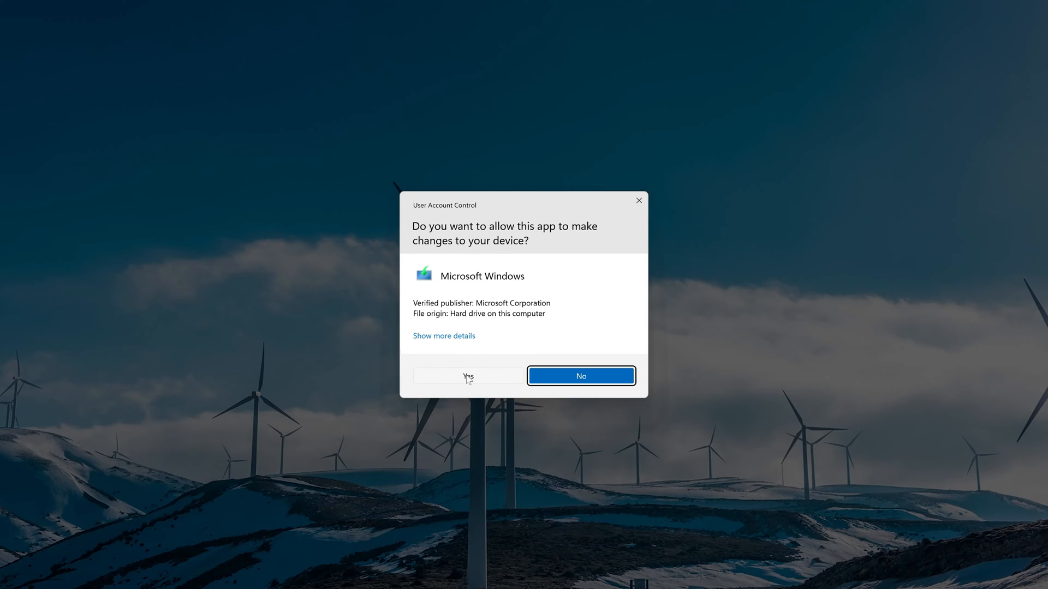
{"action": "left_click", "coordinate": [468, 375]}
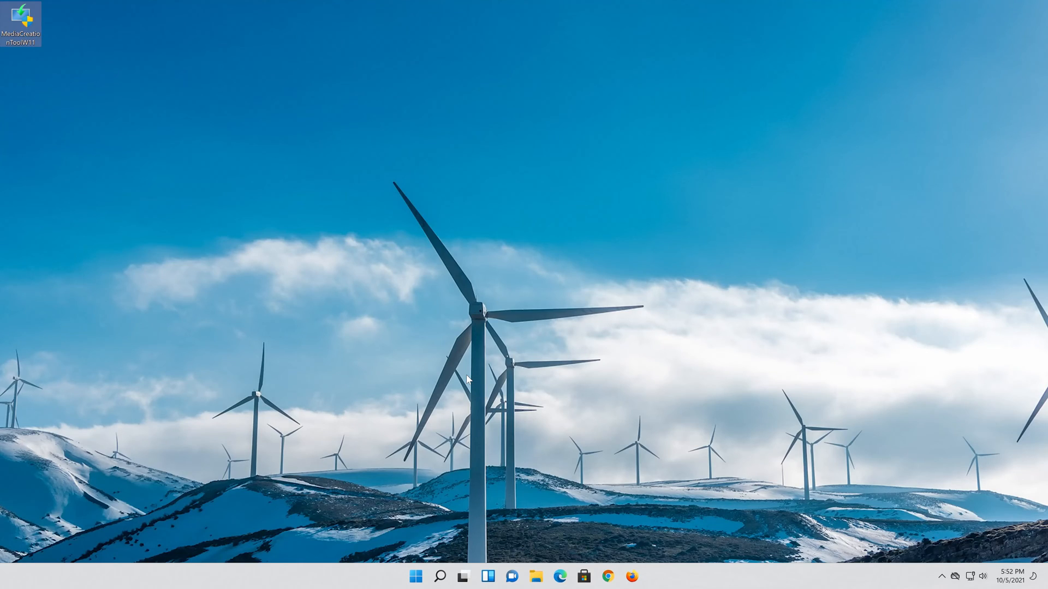
{"action": "double_click", "coordinate": [21, 16]}
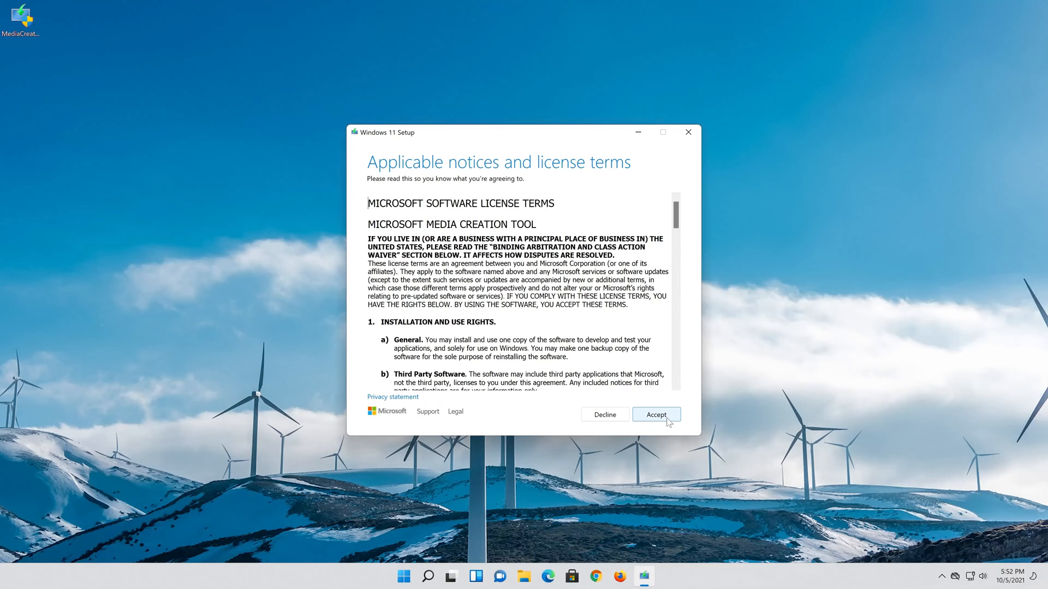
{"action": "left_click", "coordinate": [656, 415]}
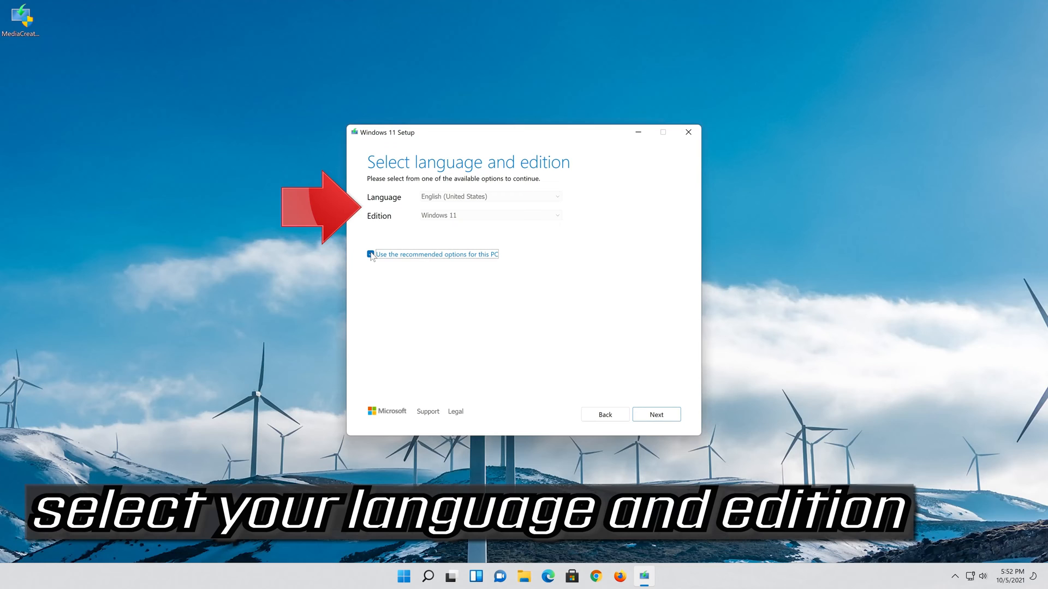
Keep the recommended language and edition for this PC and select ISO file as the media
{"action": "left_click", "coordinate": [370, 254]}
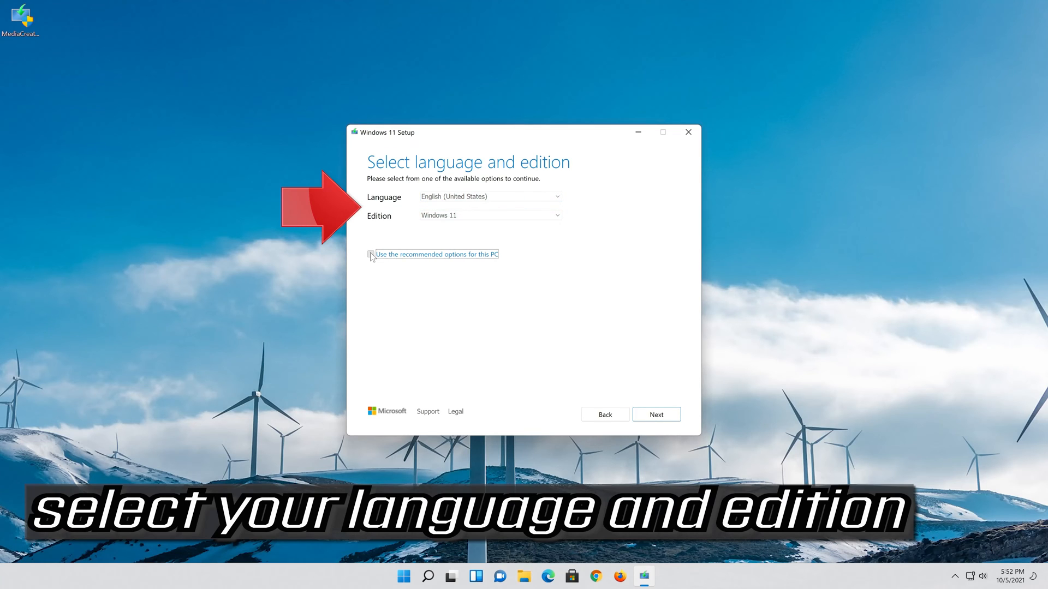
{"action": "left_click", "coordinate": [370, 255]}
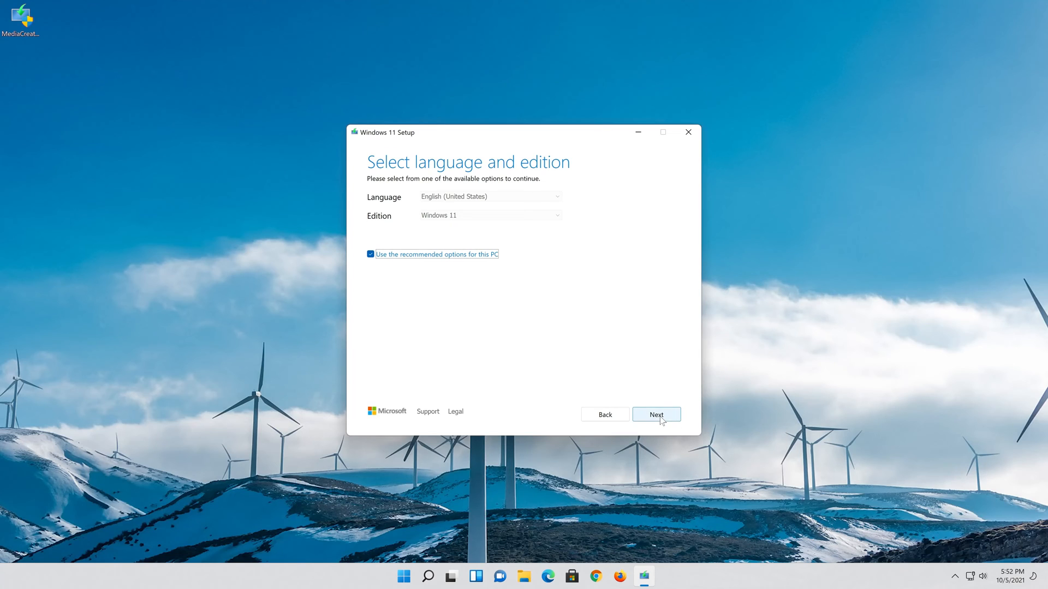
{"action": "left_click", "coordinate": [656, 415]}
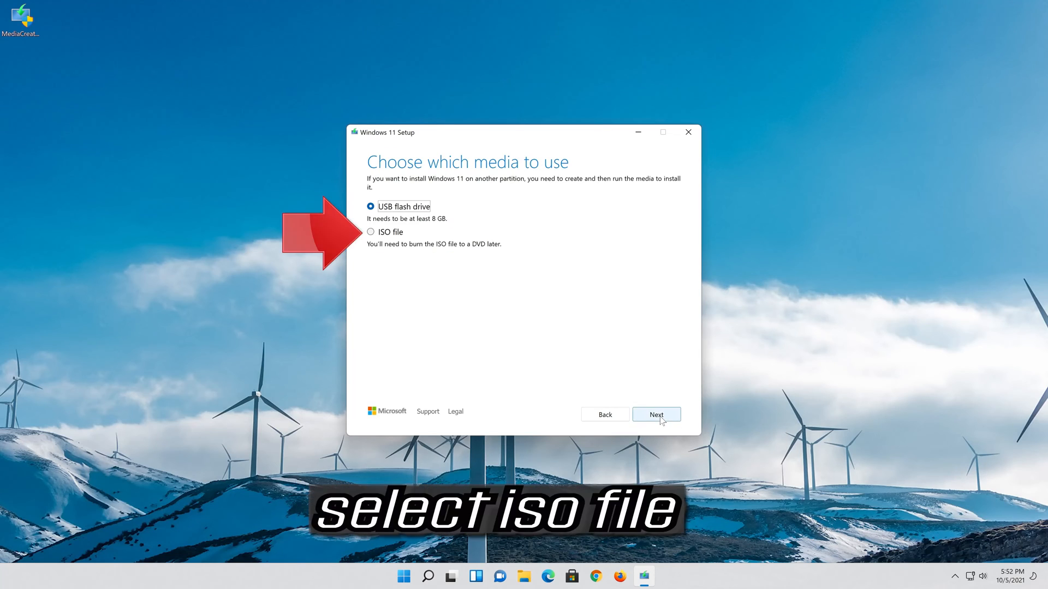
{"action": "mouse_move", "coordinate": [419, 240]}
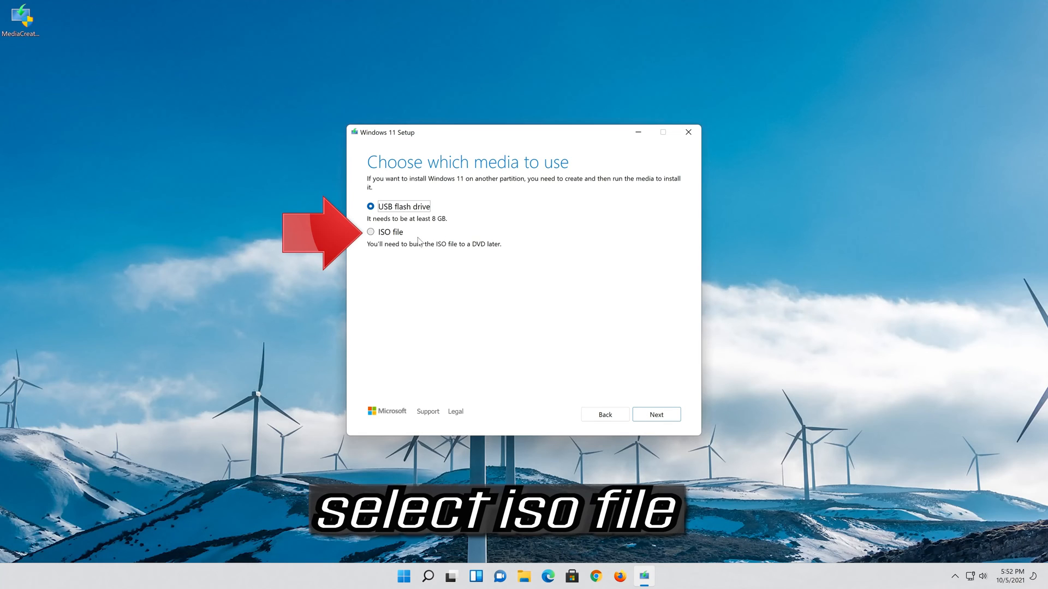
{"action": "left_click", "coordinate": [370, 232]}
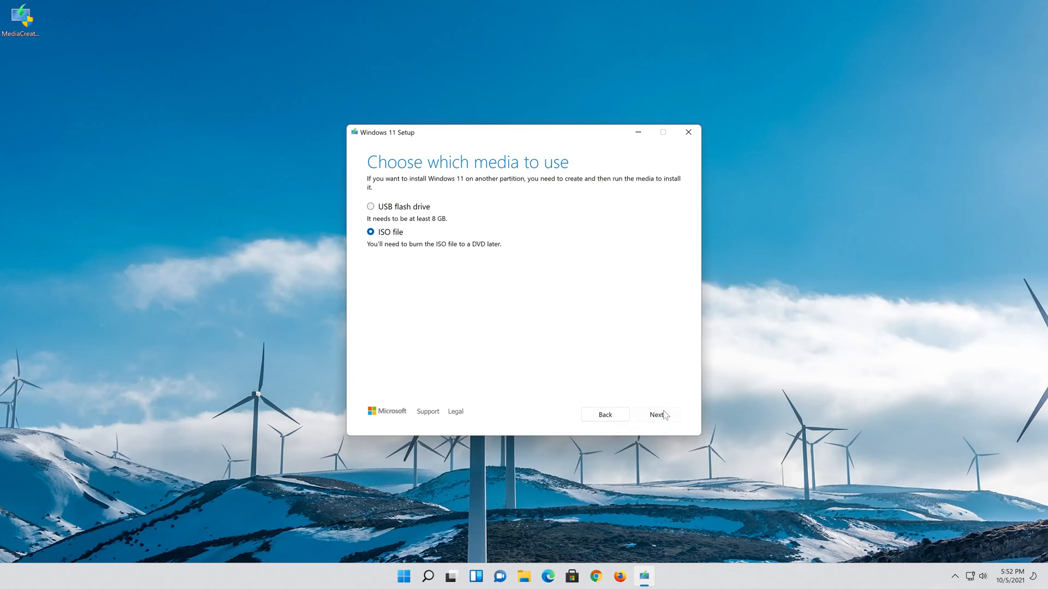
Save the ISO to the Desktop as 'Windows 11', let it download and finish the tool
{"action": "left_click", "coordinate": [657, 415]}
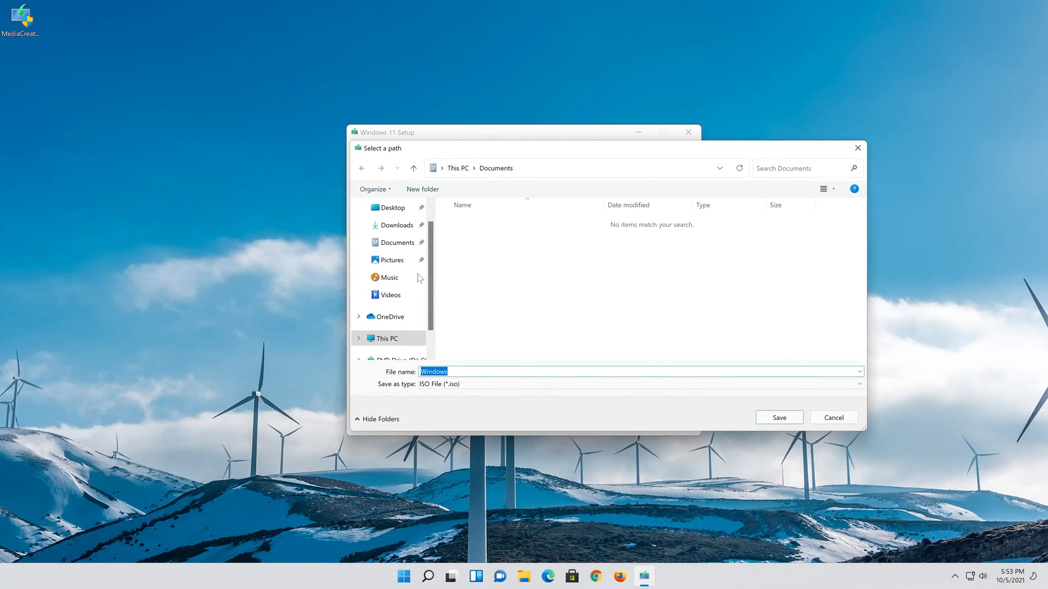
{"action": "left_click", "coordinate": [395, 208]}
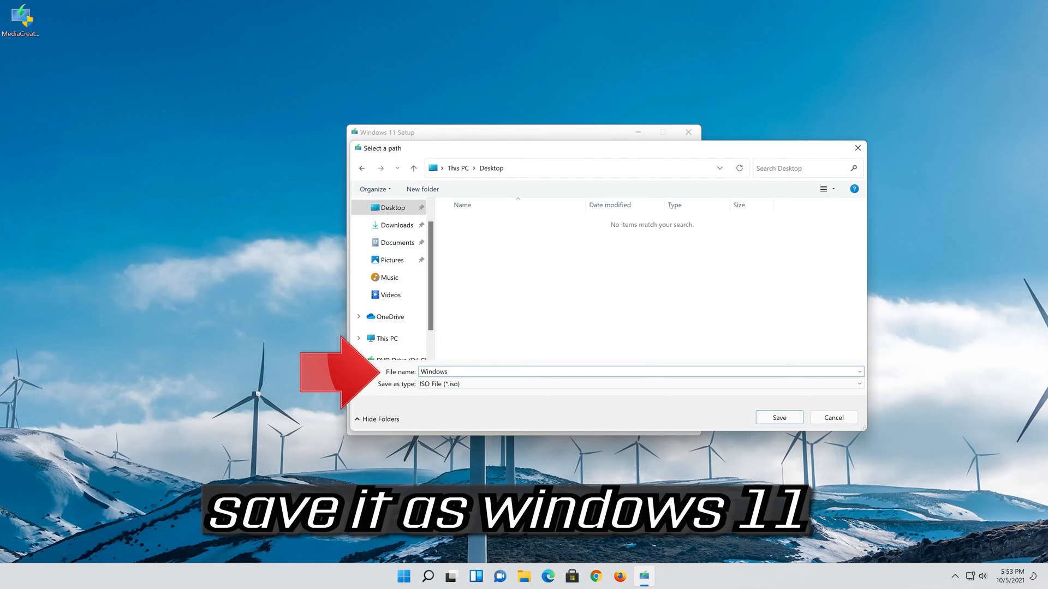
{"action": "type", "text": "11"}
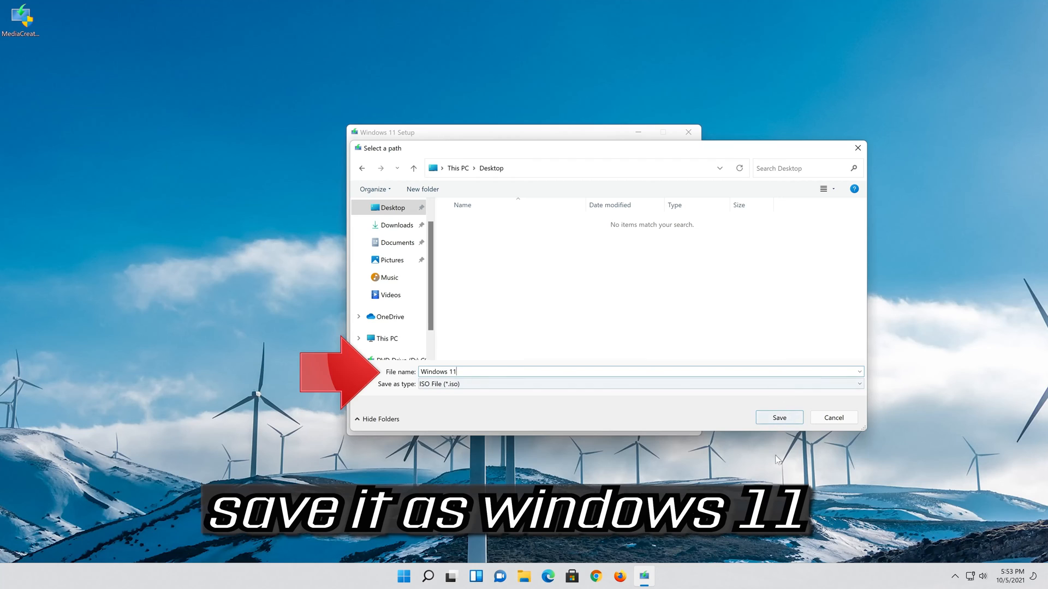
{"action": "left_click", "coordinate": [780, 417]}
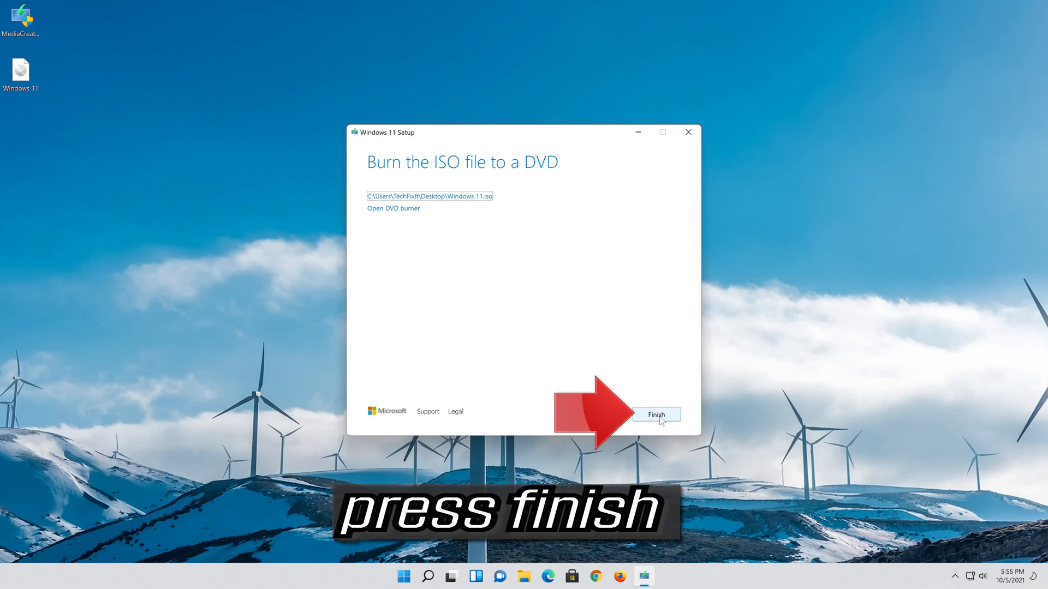
{"action": "left_click", "coordinate": [656, 415]}
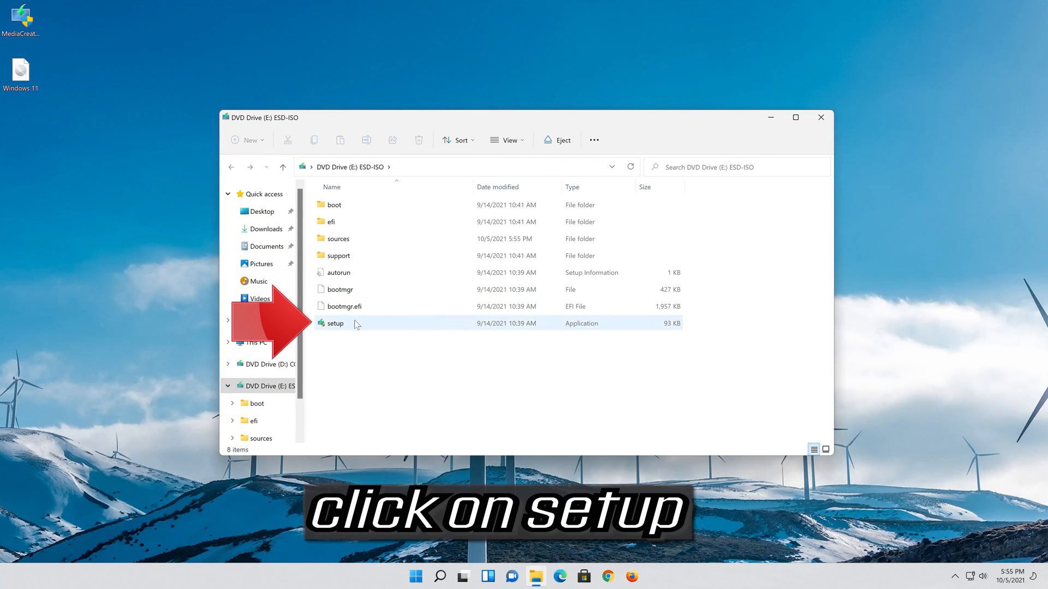
{"action": "mouse_move", "coordinate": [356, 323]}
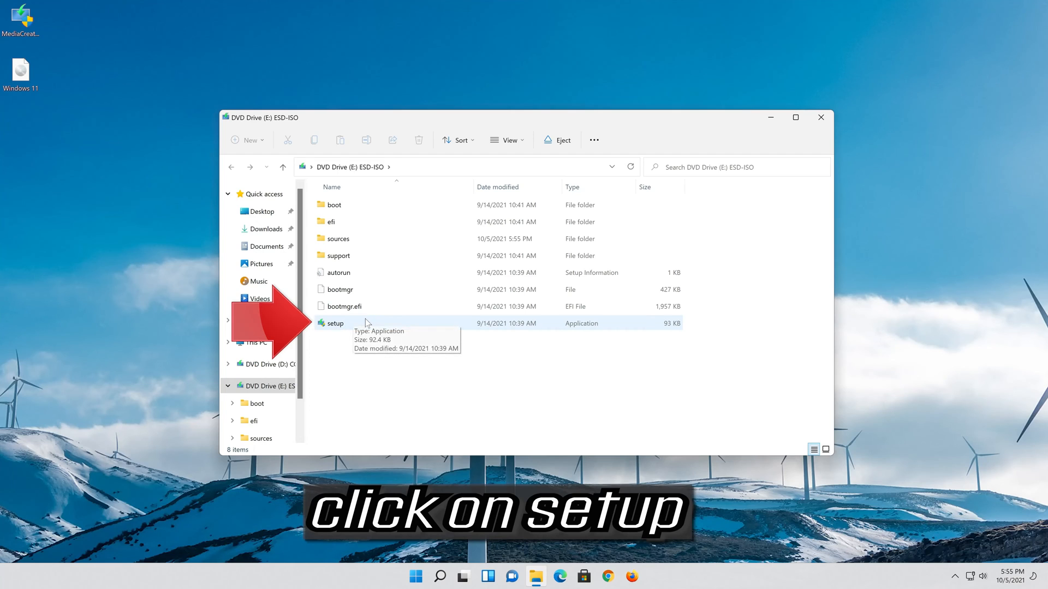
Launch setup from the mounted ESD-ISO drive, approve UAC and continue through the installer's first pages
{"action": "double_click", "coordinate": [336, 323]}
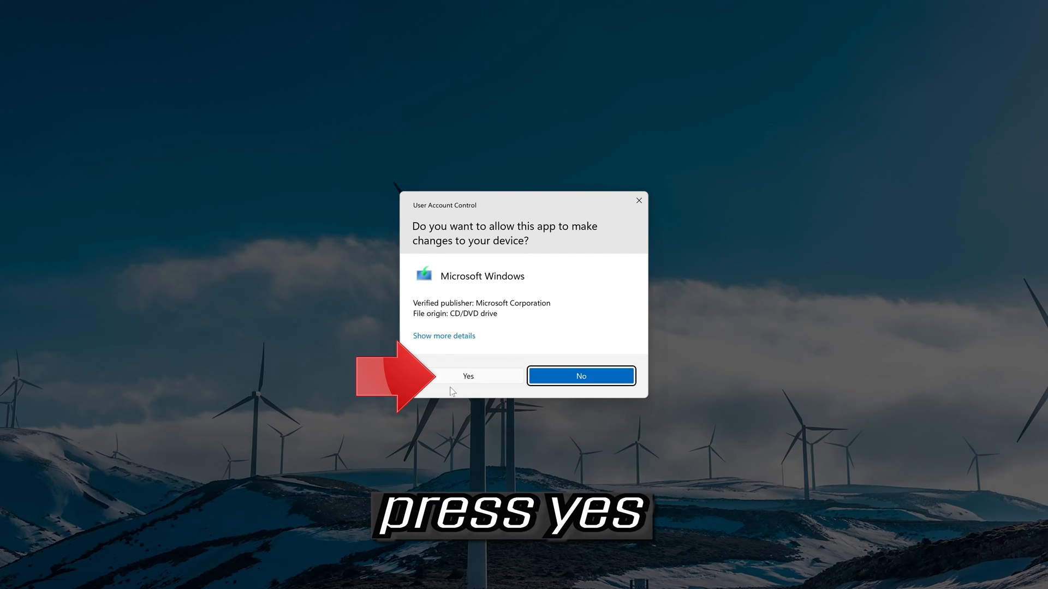
{"action": "left_click", "coordinate": [468, 375]}
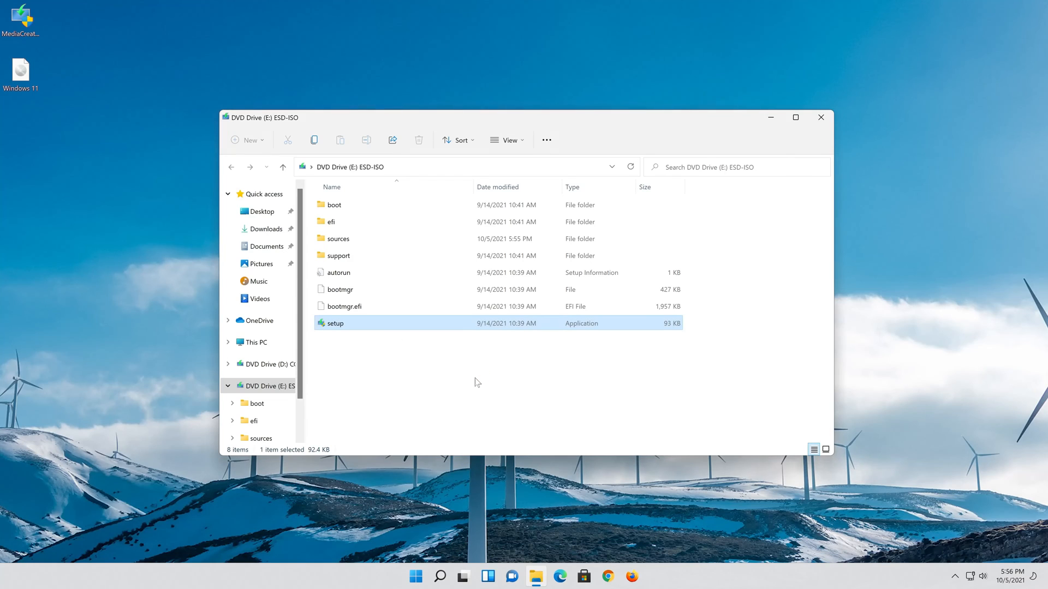
{"action": "double_click", "coordinate": [335, 323]}
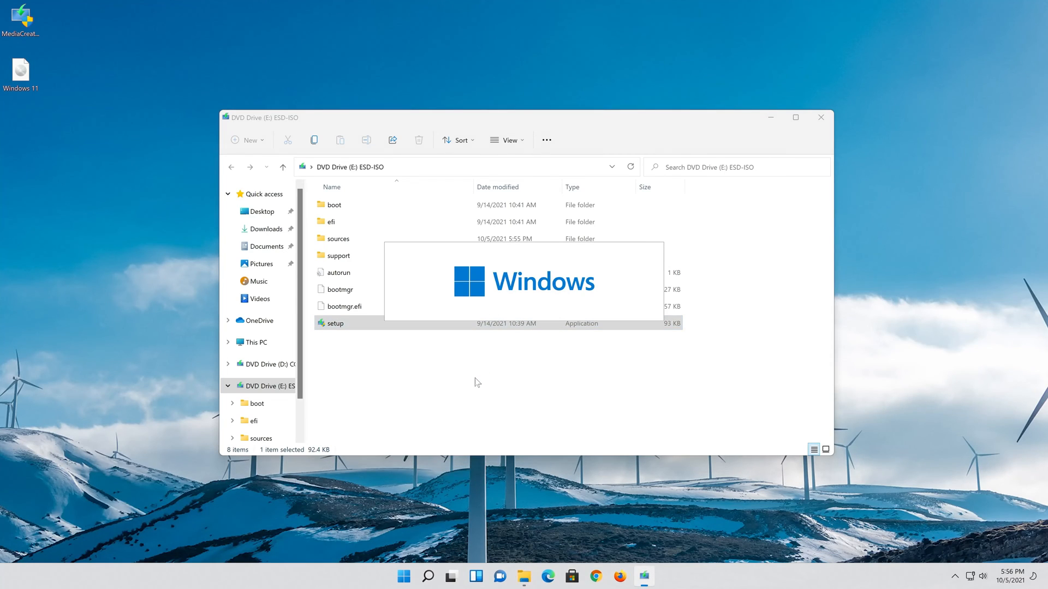
{"action": "double_click", "coordinate": [335, 323]}
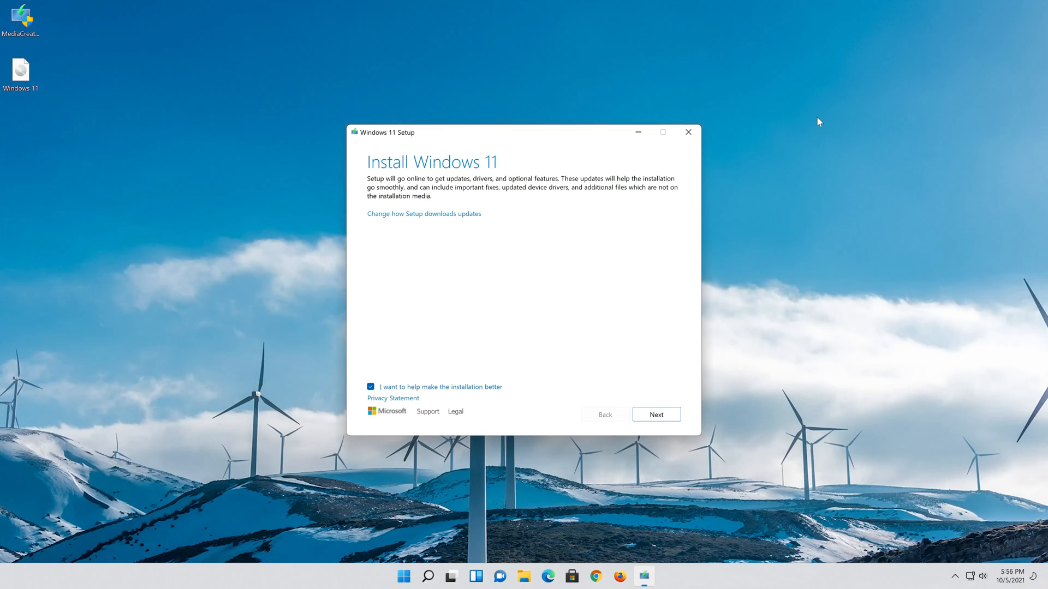
{"action": "left_click", "coordinate": [656, 415]}
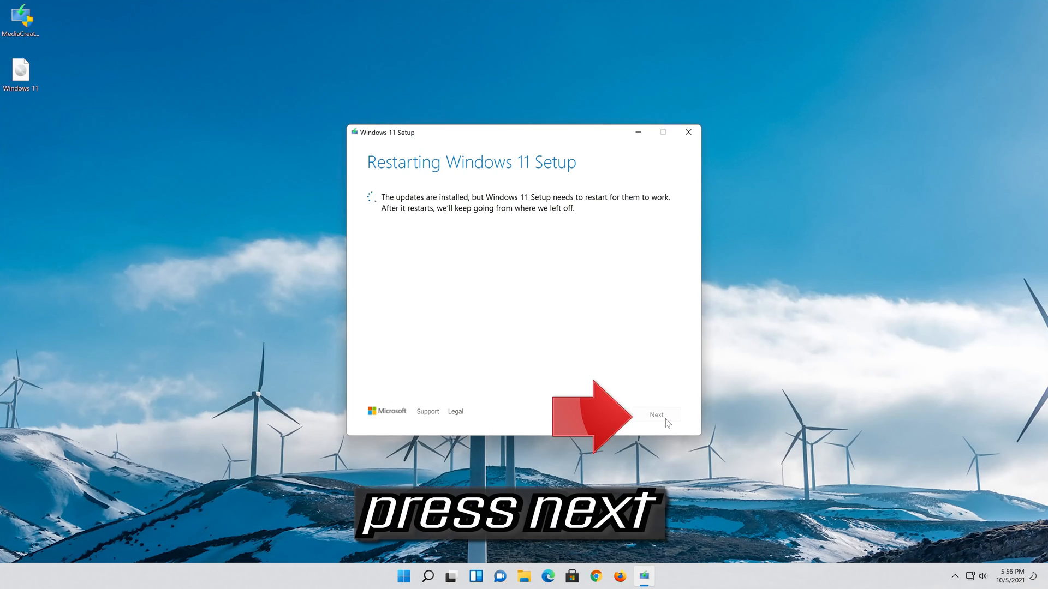
{"action": "left_click", "coordinate": [656, 415]}
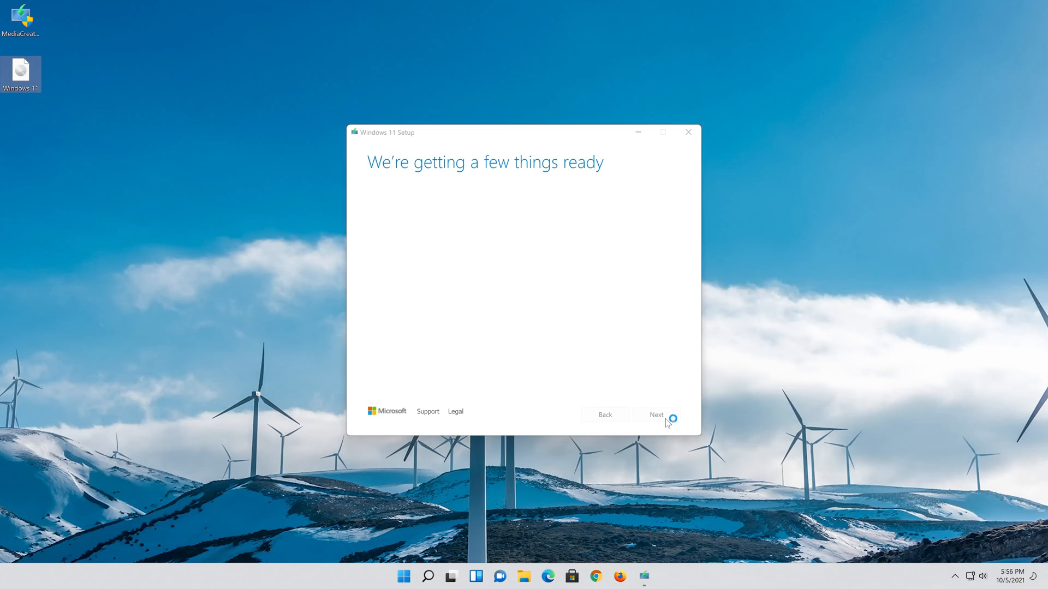
Confirm 'Keep personal files and apps' and start the install, reaching Installing Windows 11 at 0%
{"action": "left_click", "coordinate": [656, 415]}
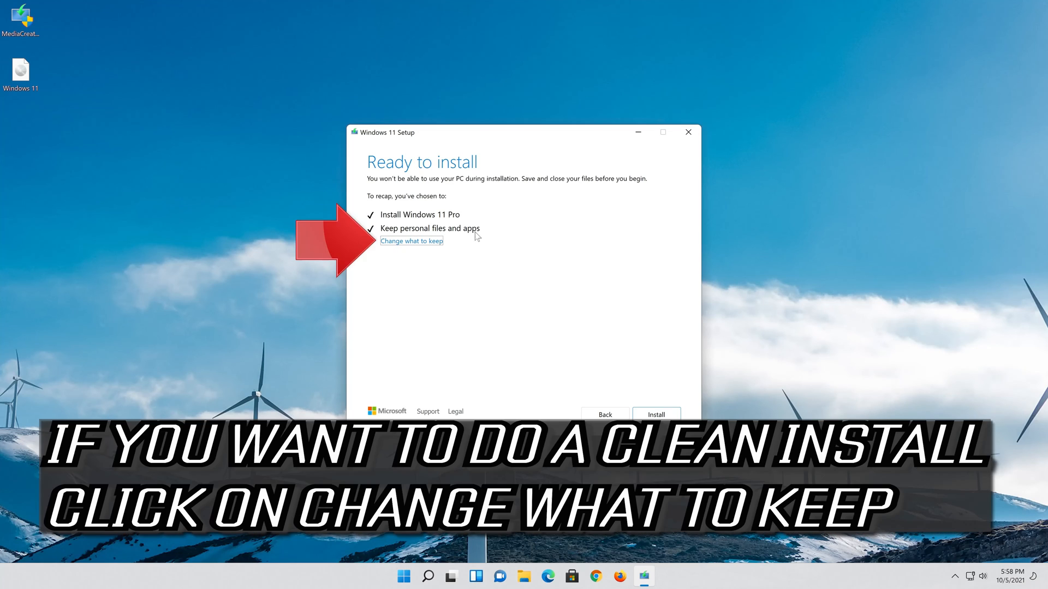
{"action": "left_click", "coordinate": [410, 240]}
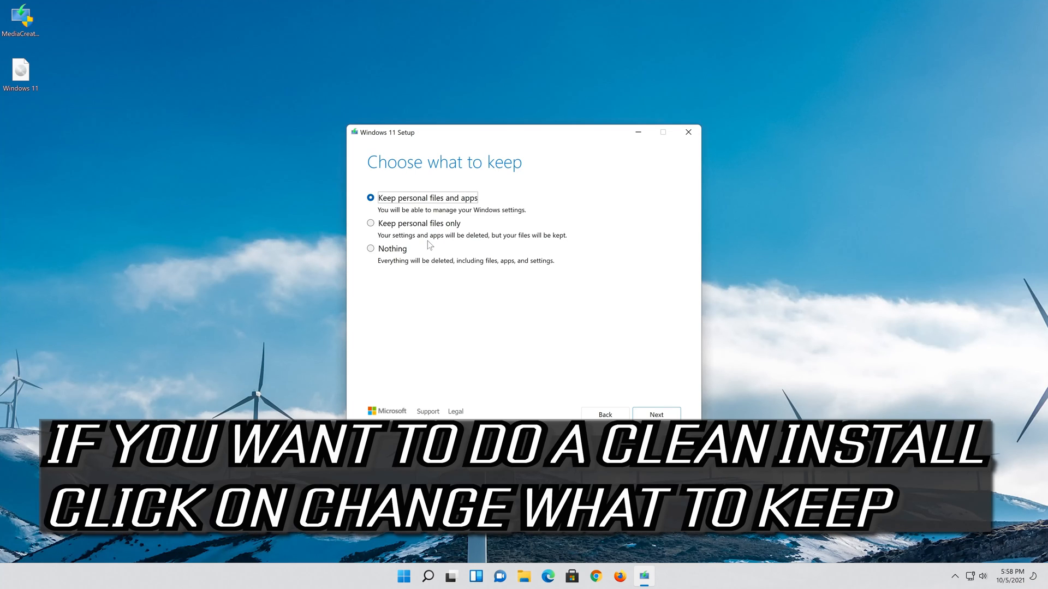
{"action": "mouse_move", "coordinate": [411, 231]}
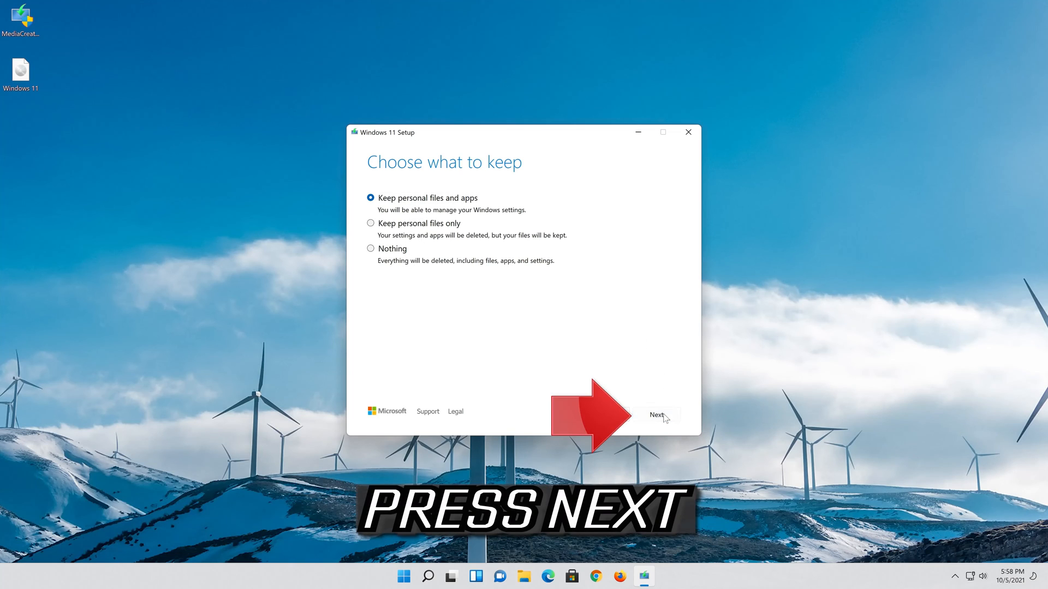
{"action": "left_click", "coordinate": [657, 414]}
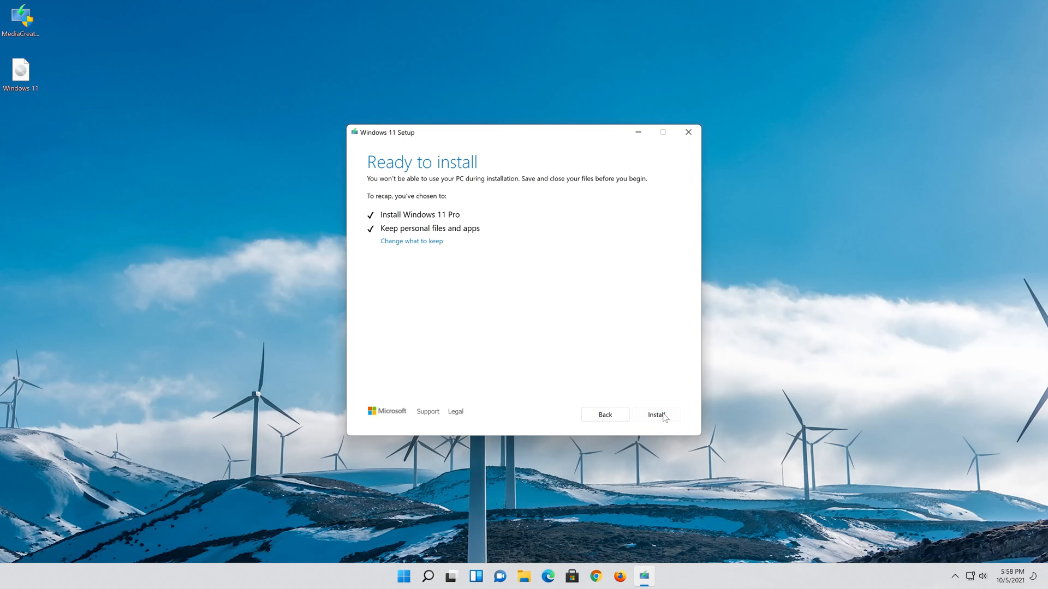
{"action": "left_click", "coordinate": [657, 415]}
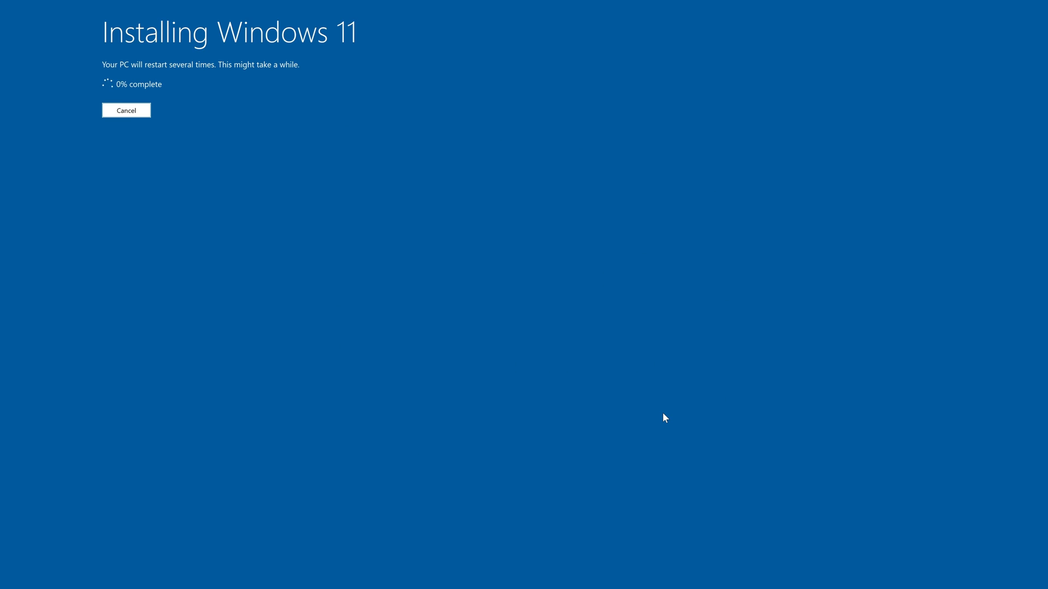